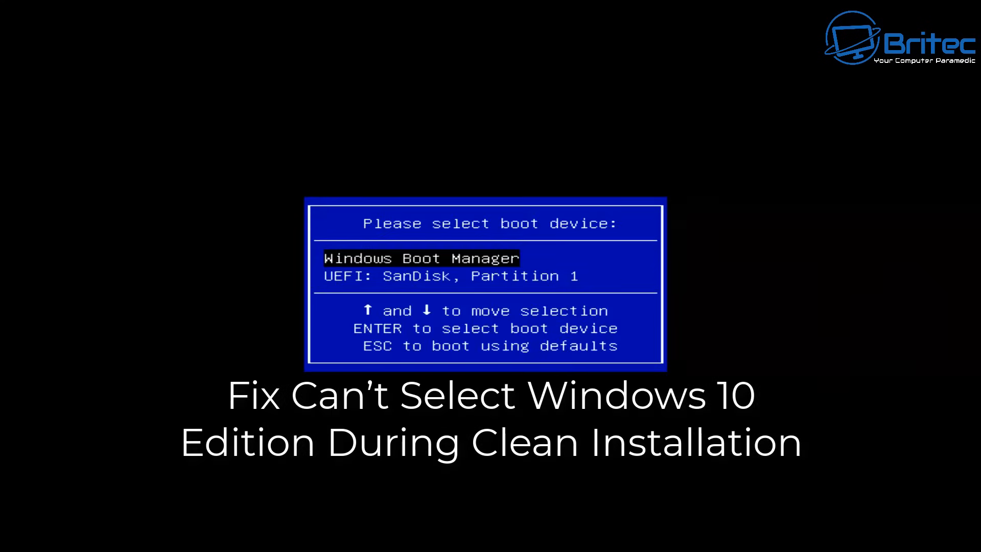
# Boot the PC from the SanDisk USB drive to load Windows Setup.
pyautogui.press('down')
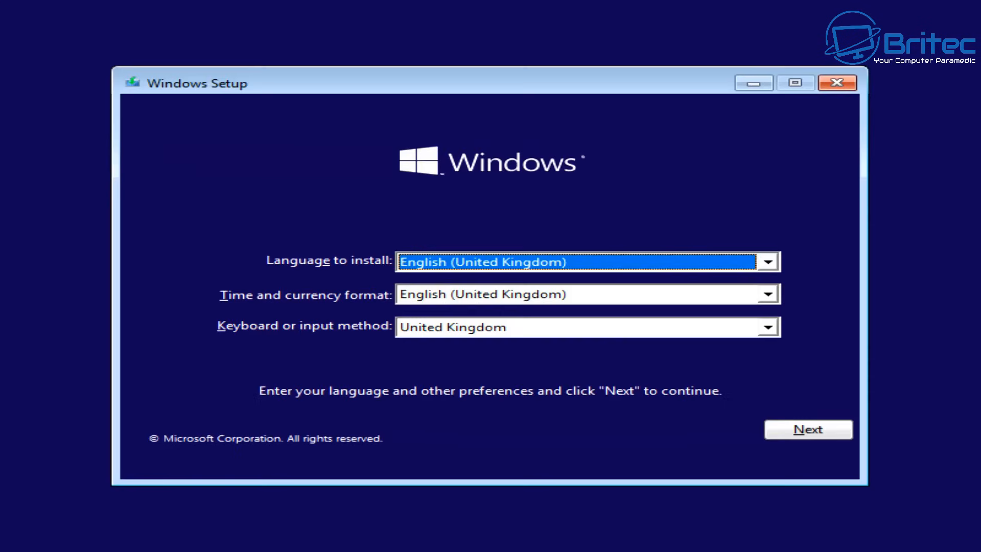
pyautogui.moveTo(858, 456)
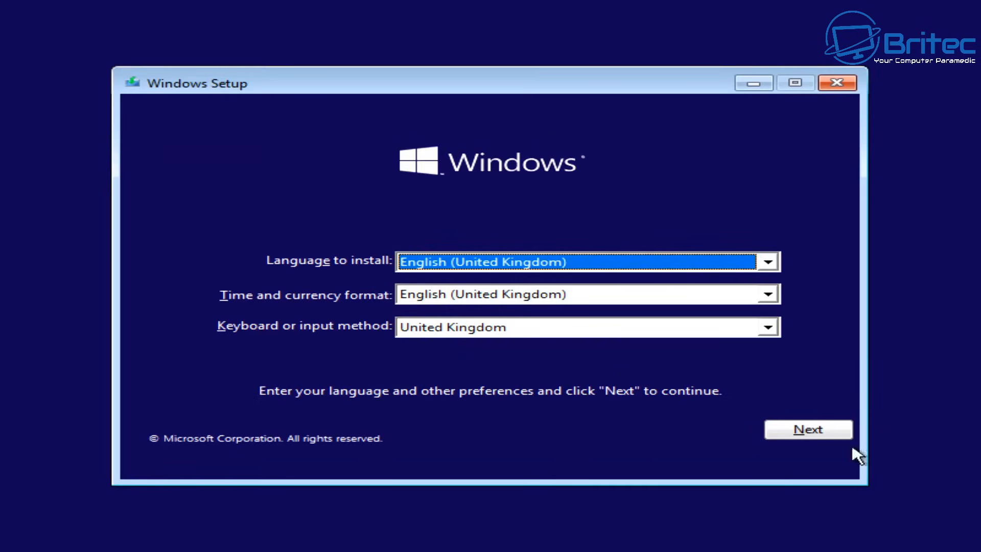
# Keep UK English settings, begin installing, and accept the licence terms to continue.
pyautogui.click(808, 429)
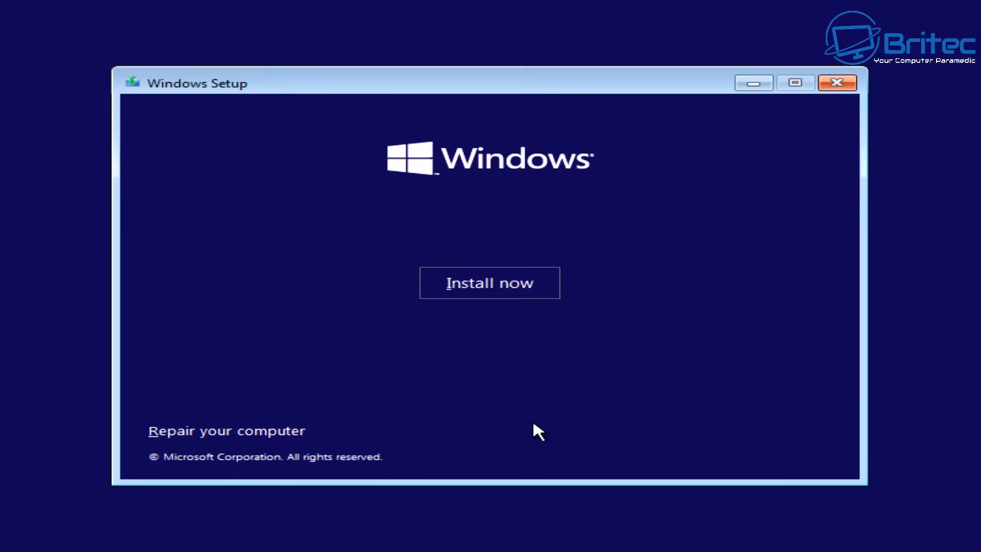
pyautogui.click(489, 282)
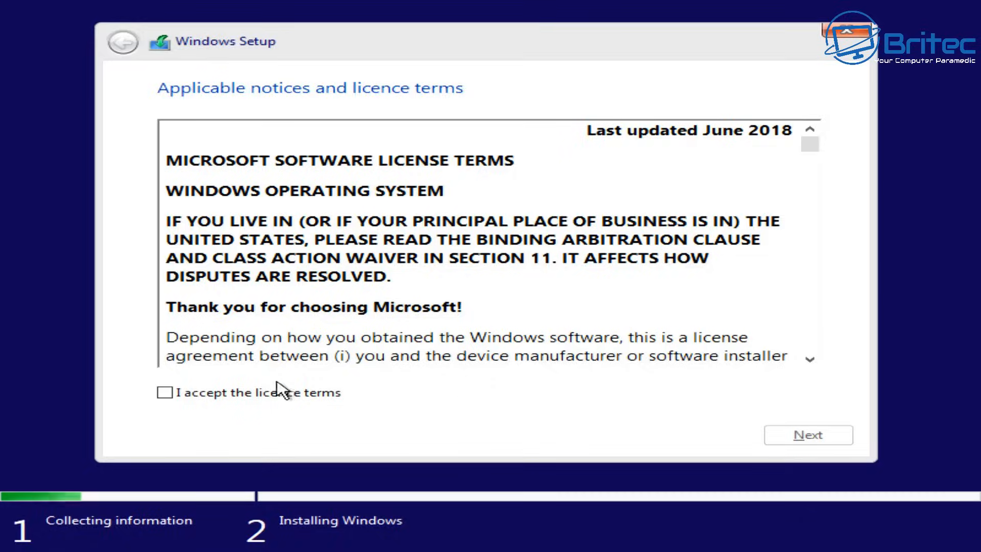
pyautogui.click(165, 392)
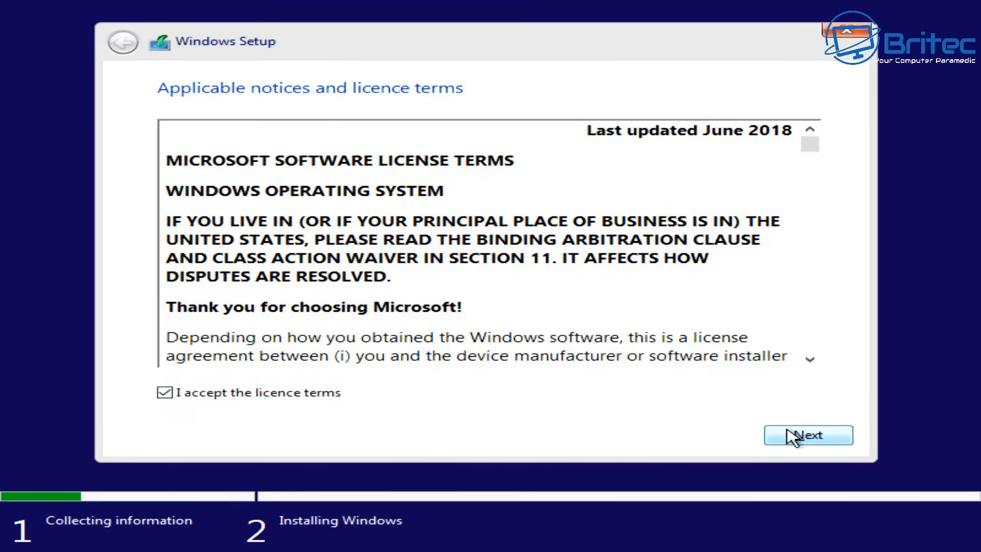
pyautogui.click(807, 435)
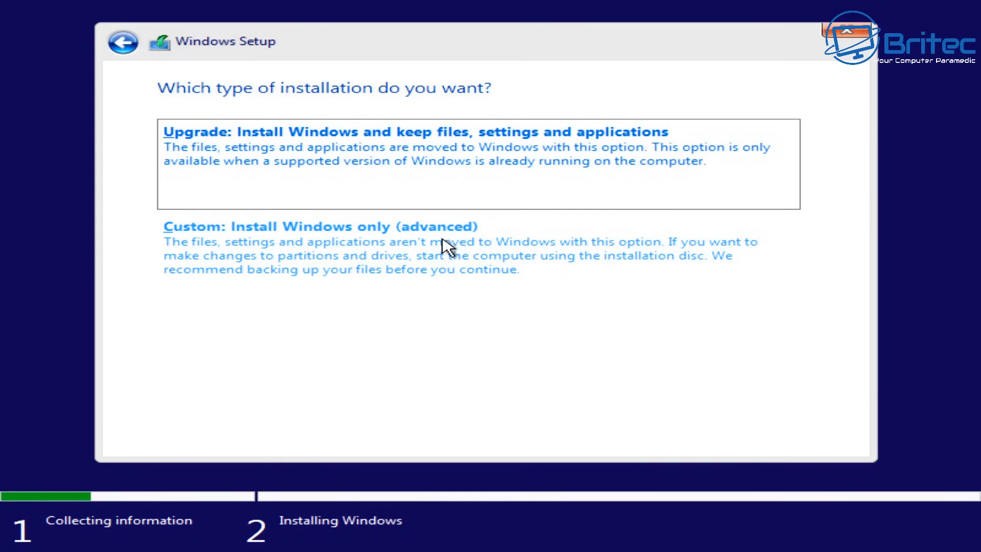
pyautogui.moveTo(429, 295)
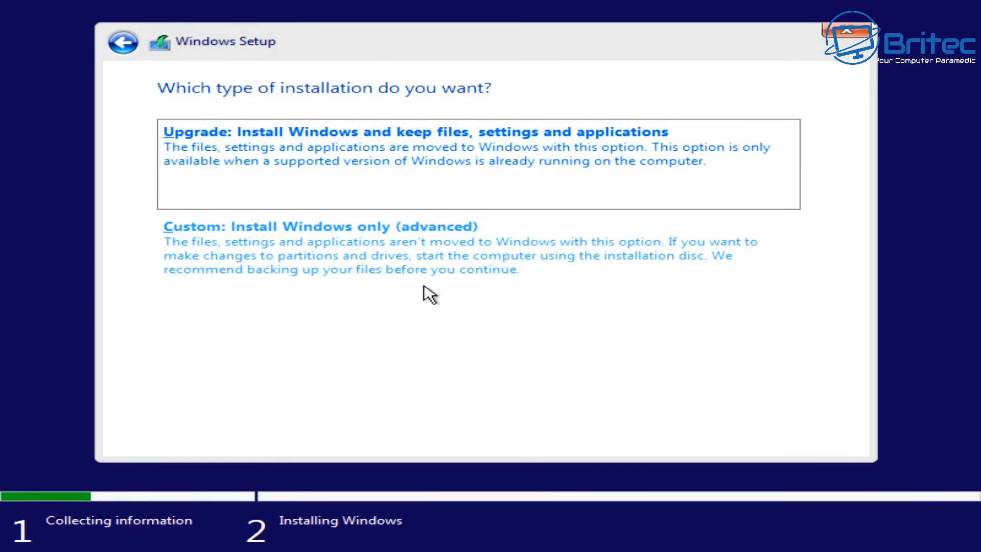
# Choose a custom install and delete the 930.9 GB primary and 16 MB MSR partitions.
pyautogui.click(319, 226)
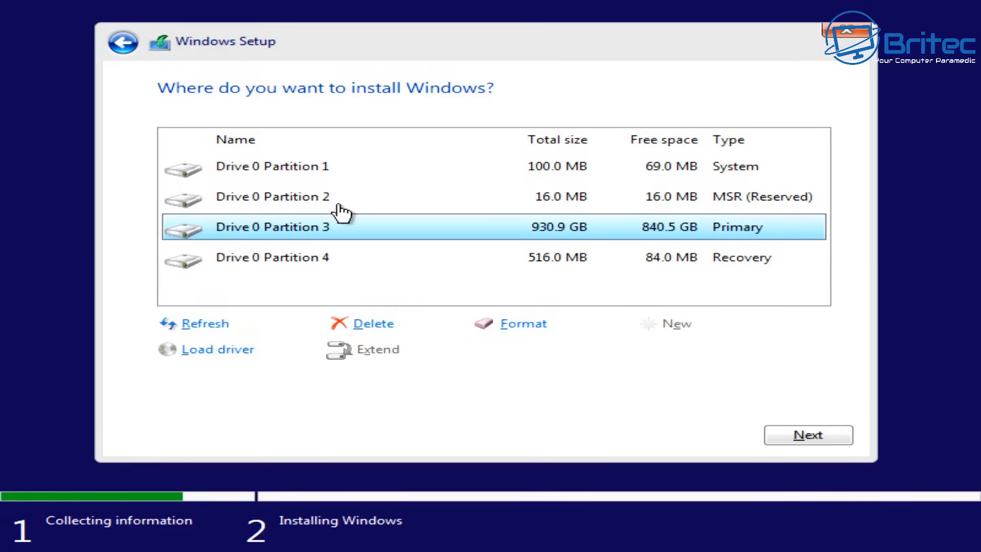
pyautogui.moveTo(313, 311)
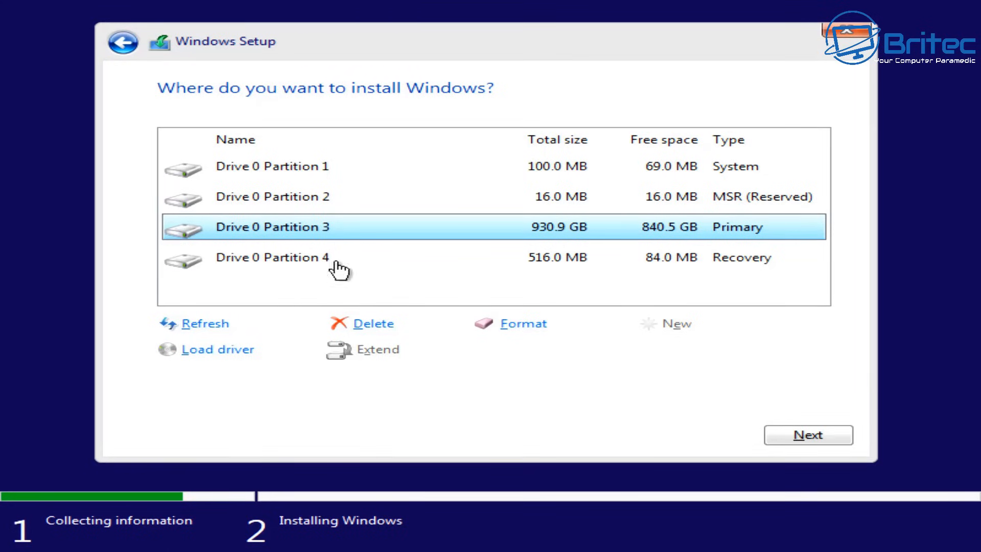
pyautogui.moveTo(289, 290)
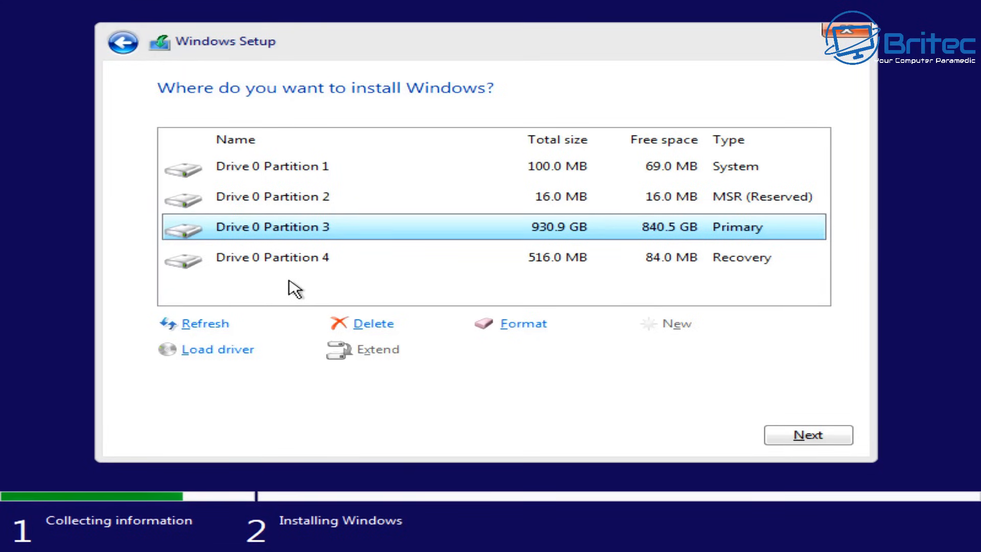
pyautogui.moveTo(283, 261)
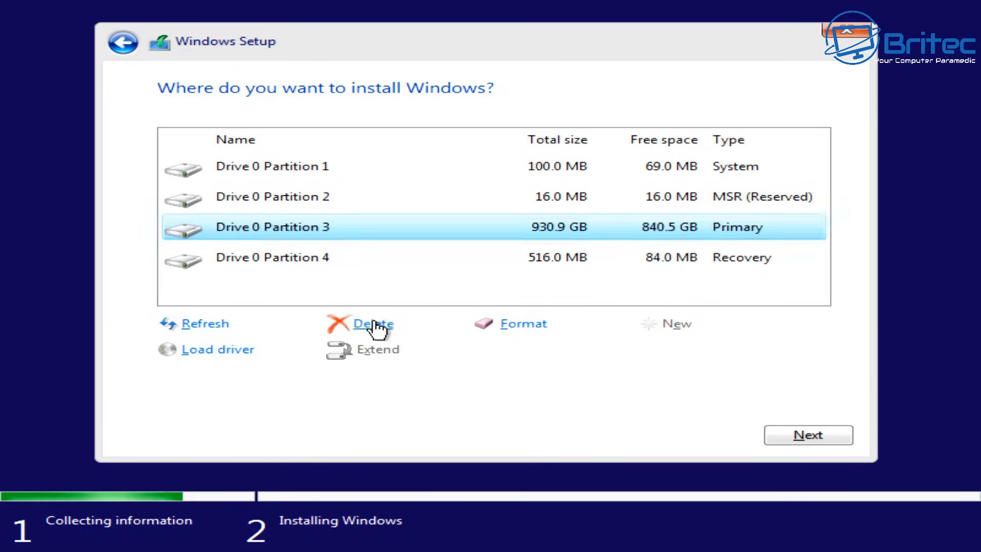
pyautogui.click(371, 324)
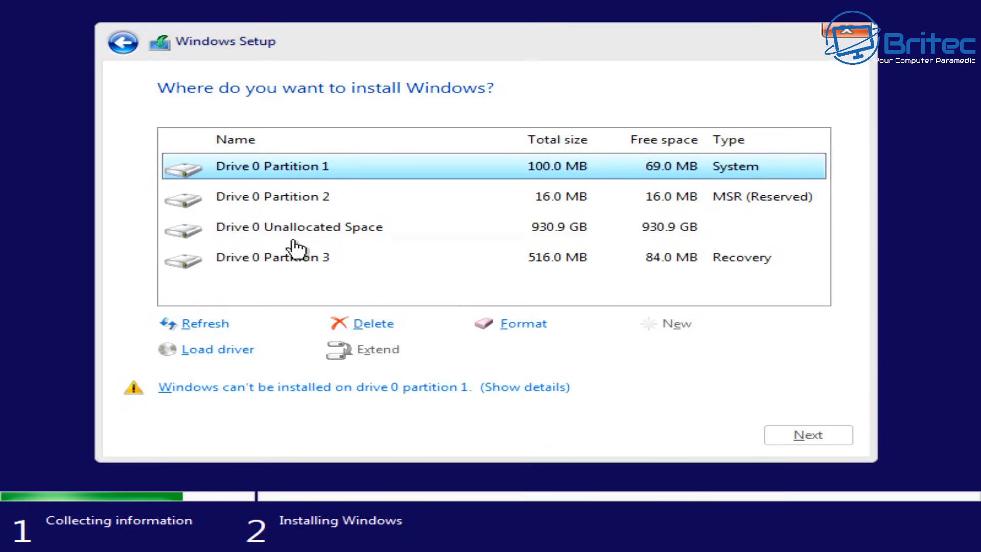
pyautogui.click(272, 196)
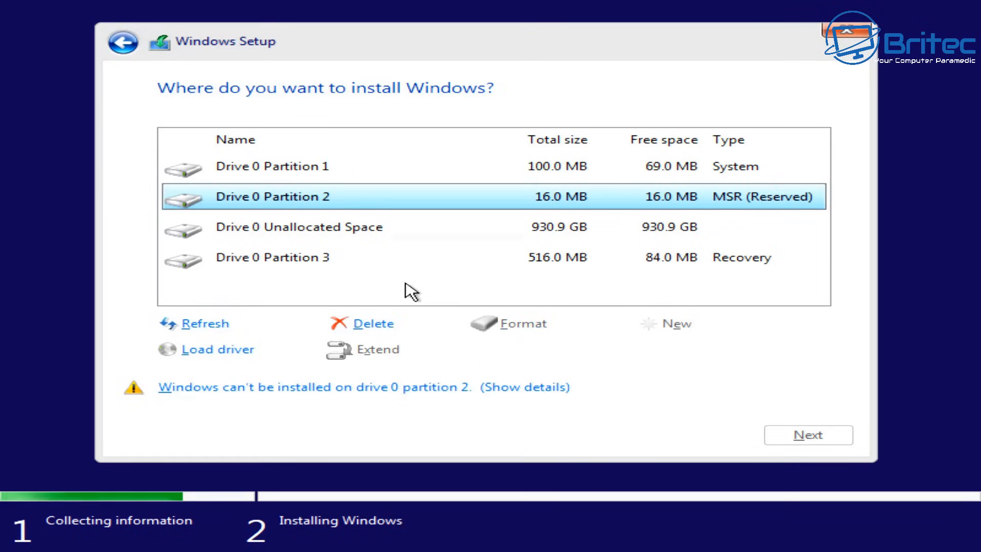
pyautogui.moveTo(356, 328)
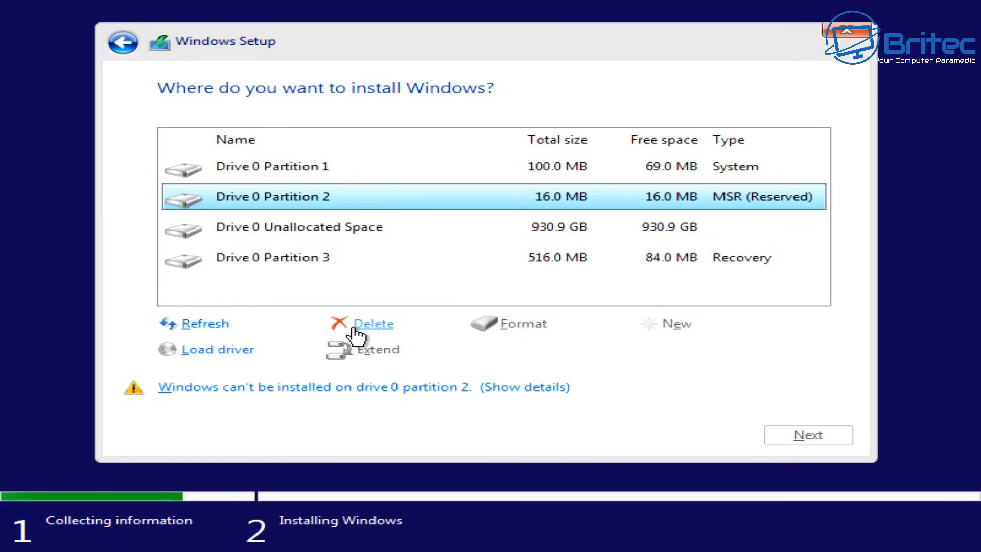
pyautogui.click(374, 324)
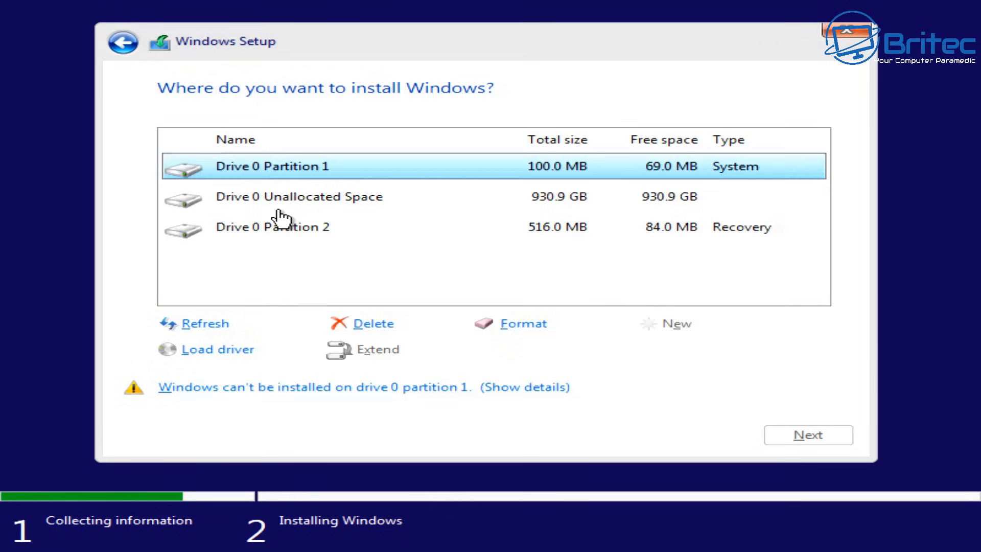
# Delete the 100 MB System and Recovery partitions, leaving 931.5 GB unallocated, and continue.
pyautogui.click(369, 324)
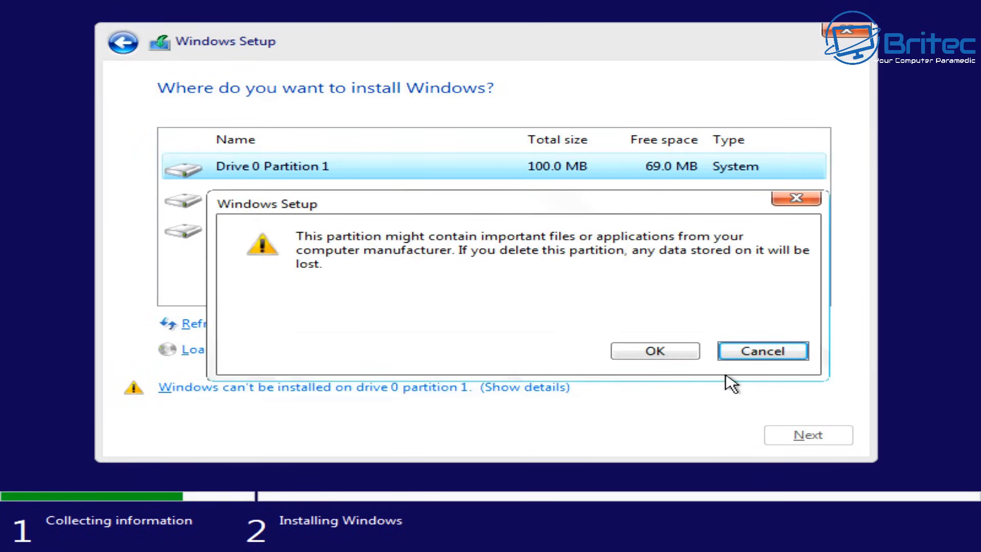
pyautogui.click(655, 350)
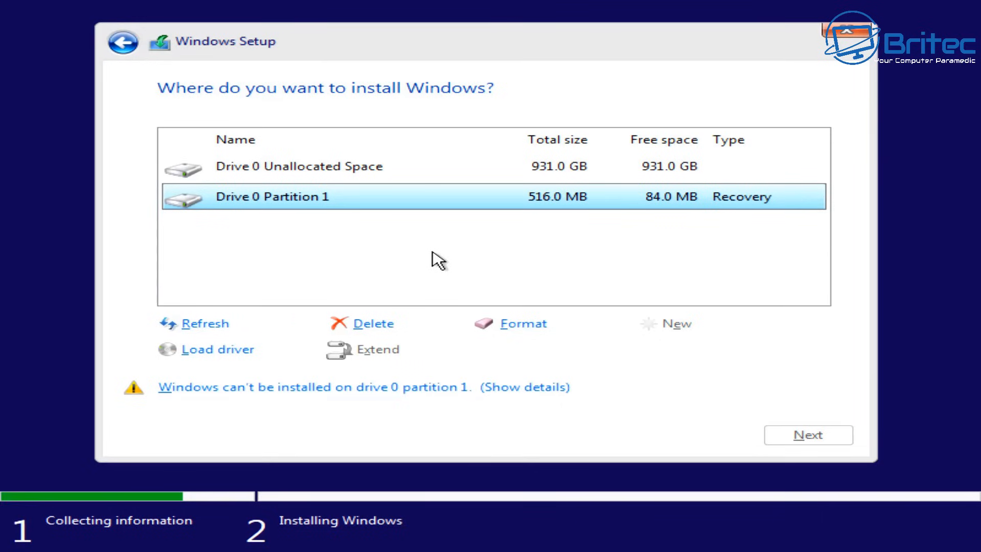
pyautogui.click(370, 324)
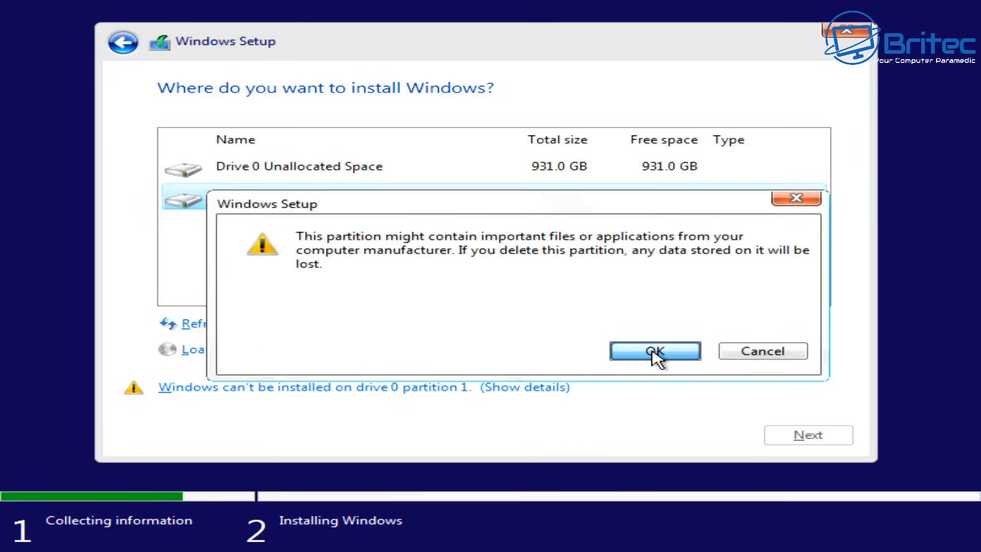
pyautogui.click(655, 351)
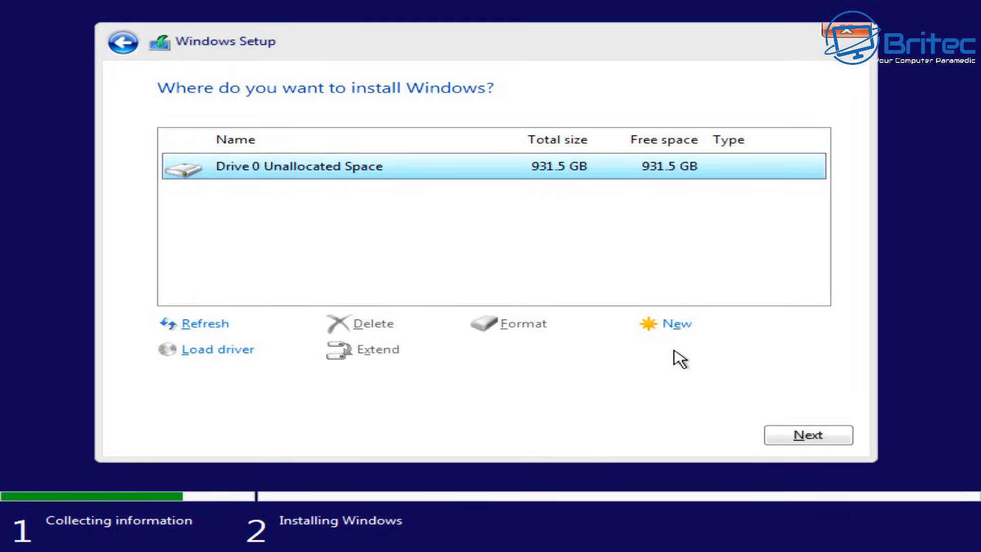
pyautogui.click(808, 436)
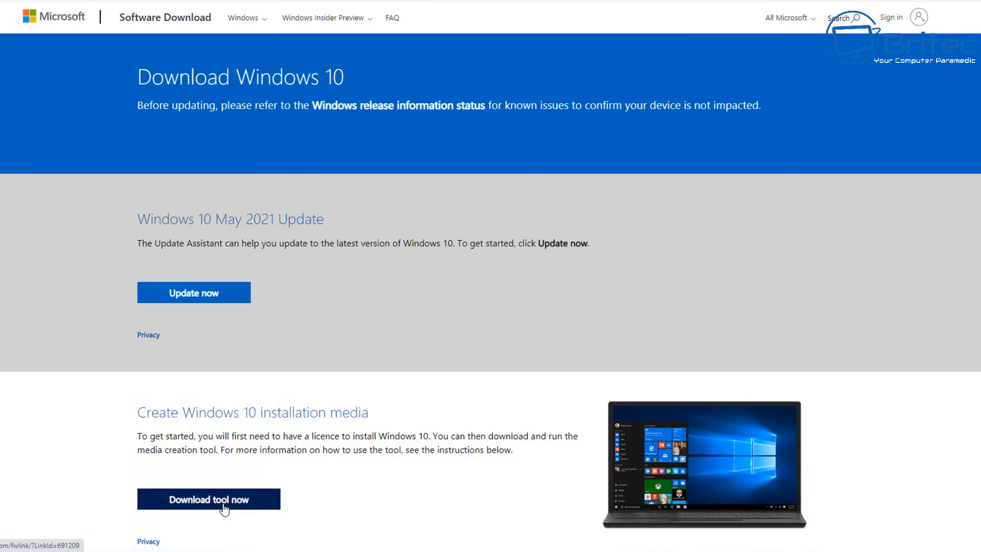
# Download the Windows 10 Media Creation Tool from the 'Download tool now' link.
pyautogui.click(208, 499)
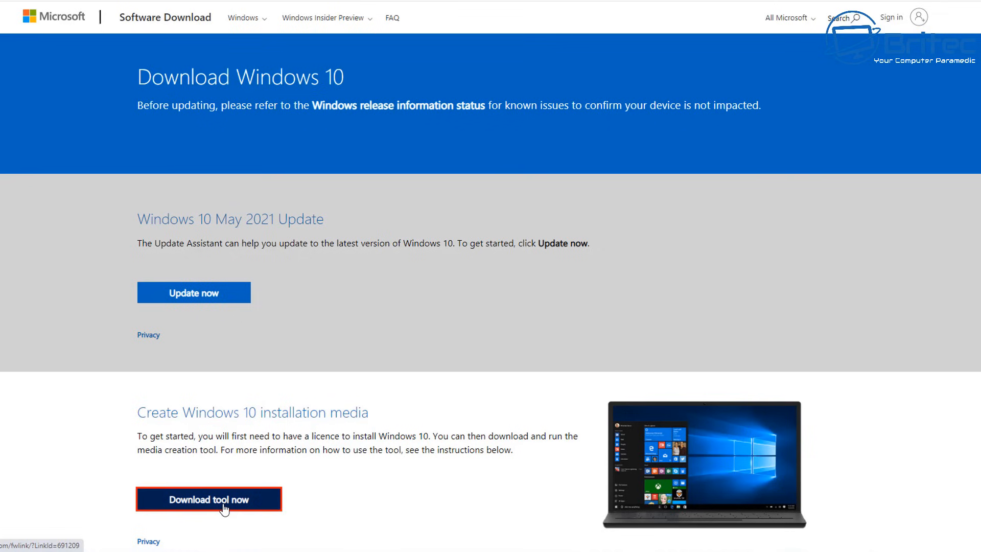
pyautogui.click(209, 499)
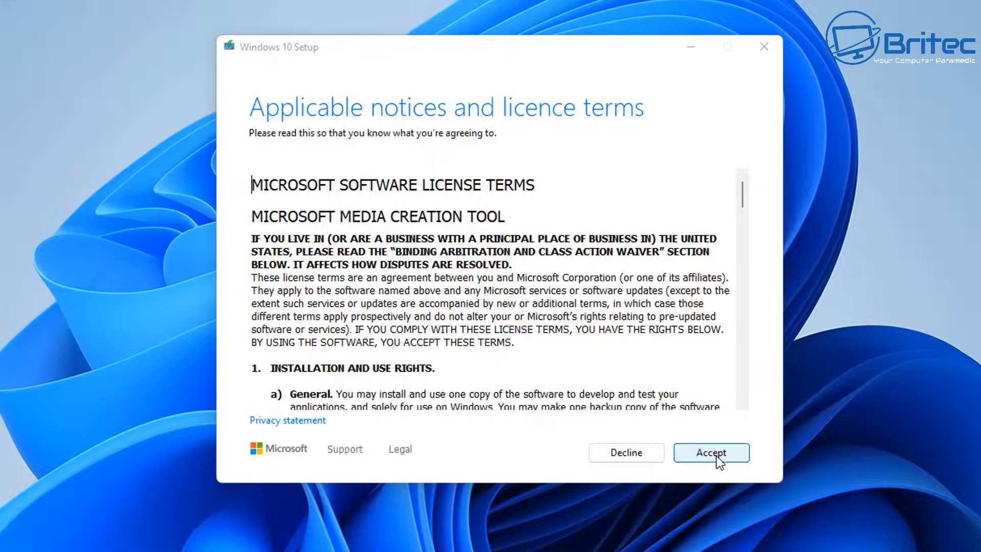
# Accept the Media Creation Tool licence terms and let it get things ready.
pyautogui.click(710, 453)
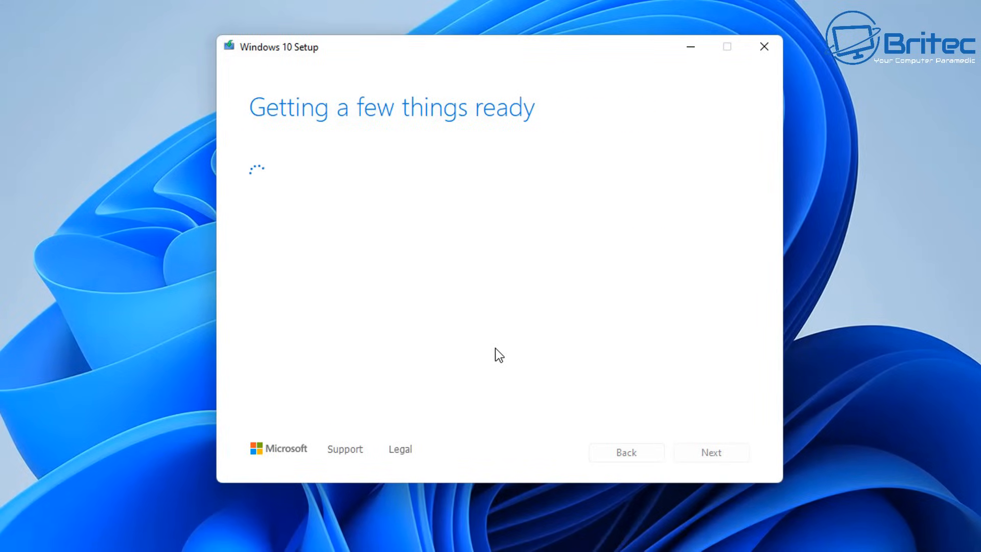
pyautogui.moveTo(537, 375)
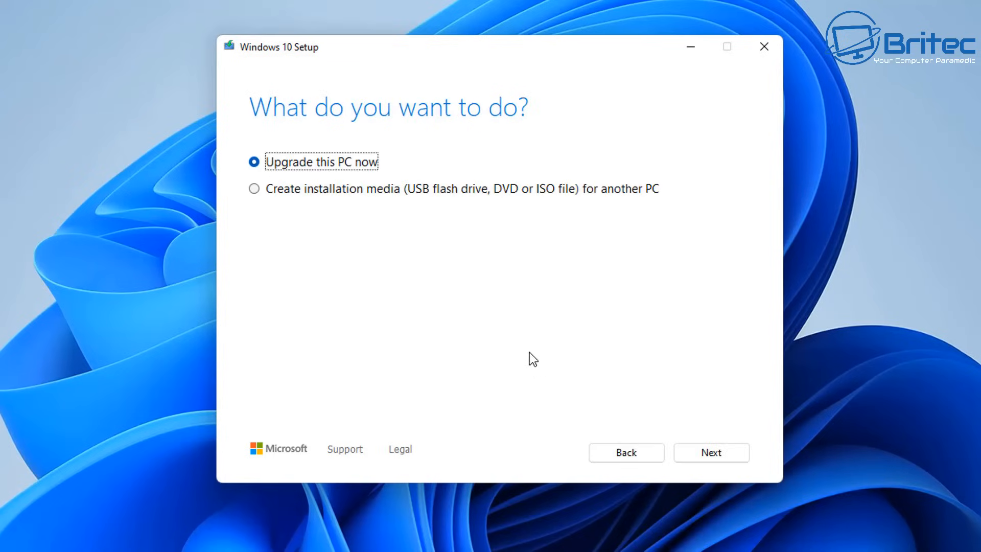
pyautogui.moveTo(312, 207)
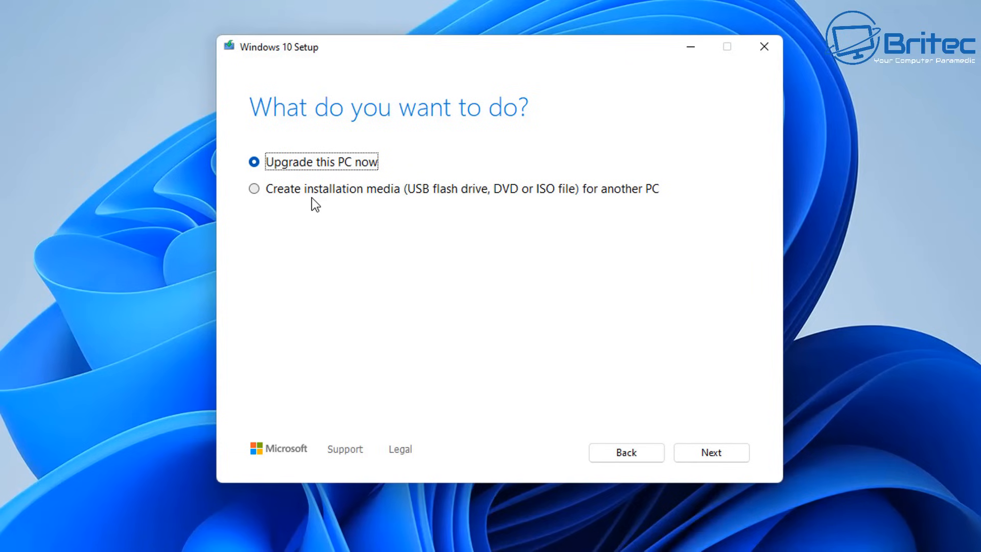
# Choose to create installation media with non-recommended English (UK) 64-bit Windows 10 options.
pyautogui.click(255, 188)
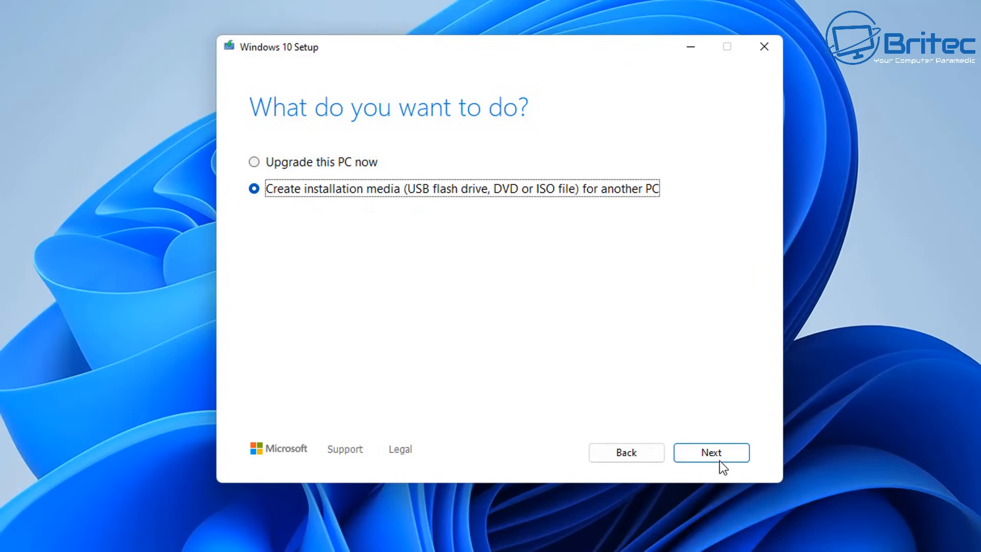
pyautogui.click(712, 452)
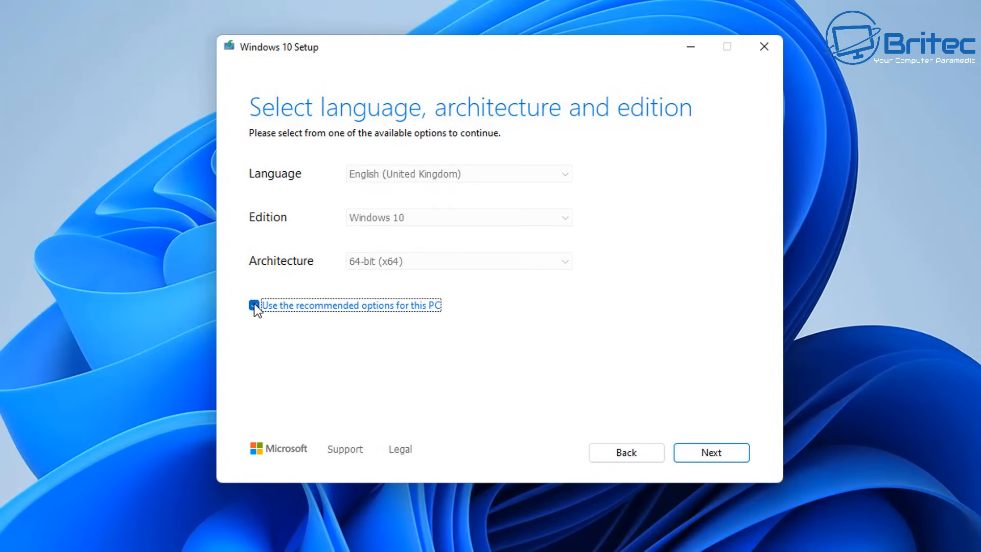
pyautogui.click(255, 306)
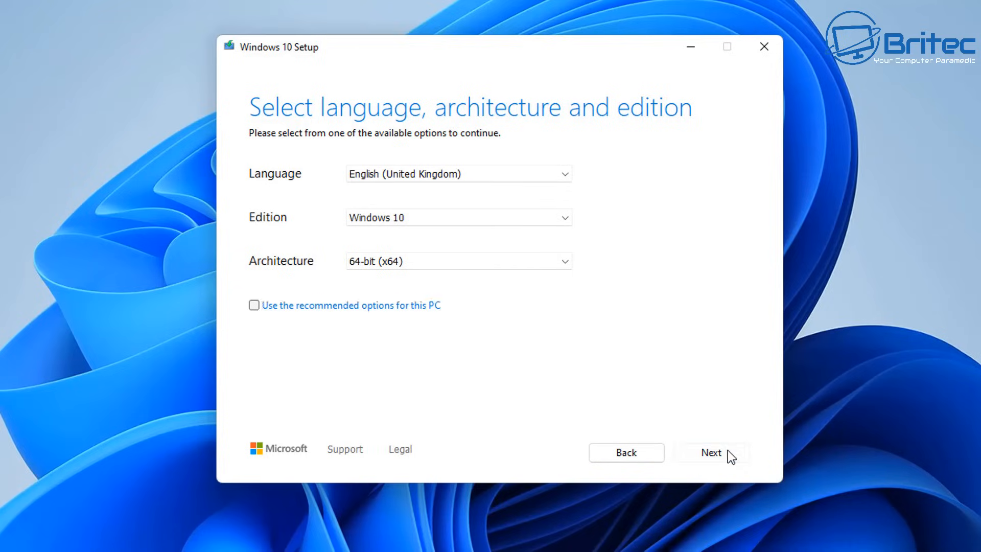
pyautogui.click(711, 453)
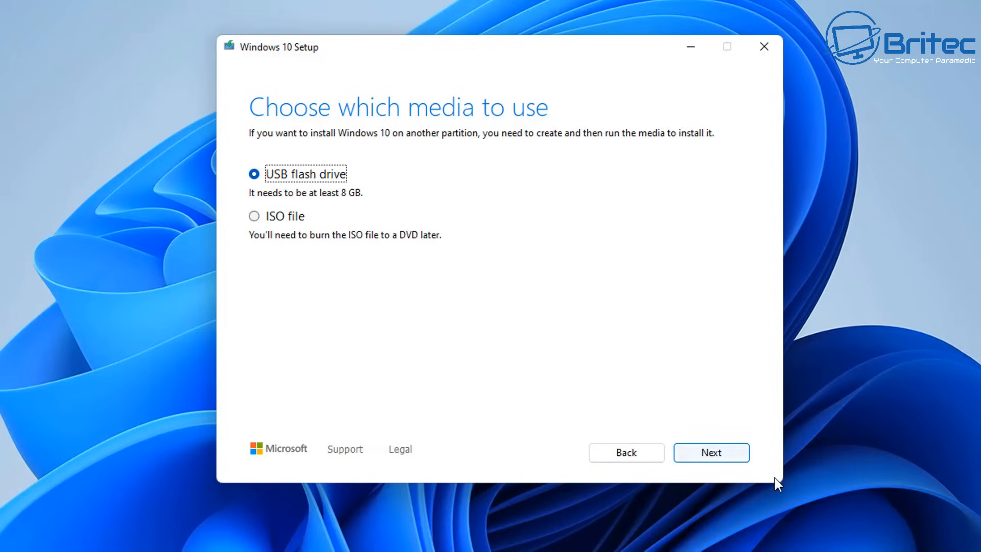
# Select a USB flash drive and start writing the media to ESD-USB drive E:.
pyautogui.click(711, 453)
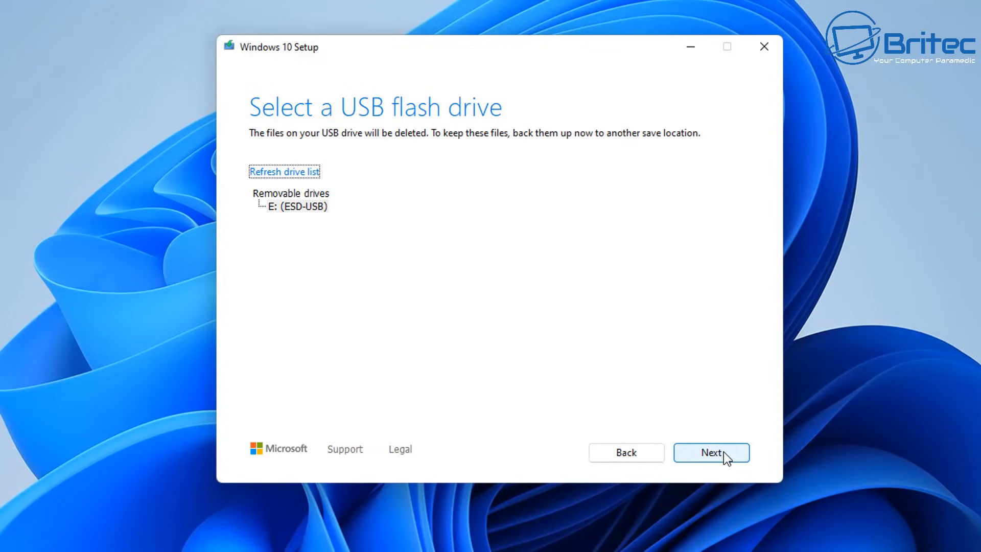
pyautogui.click(711, 453)
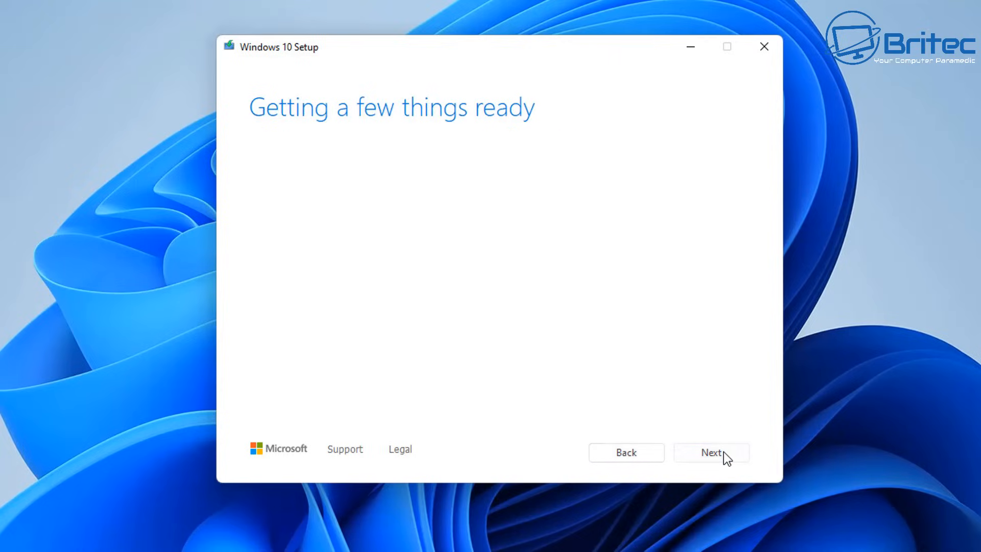
pyautogui.click(711, 453)
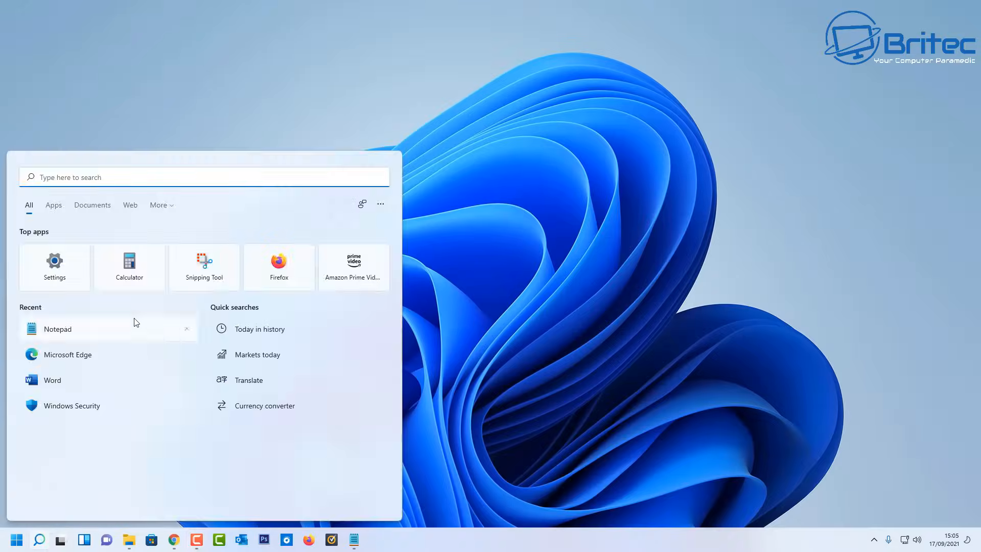
# Write the EditionID Professional and Channel Retail lines in Notepad and start Save As.
pyautogui.click(57, 328)
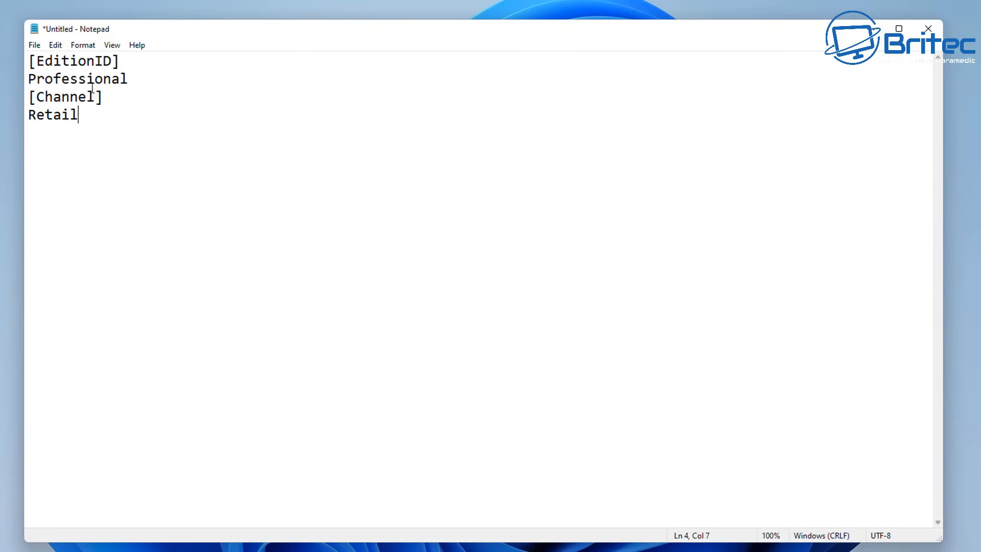
pyautogui.click(34, 44)
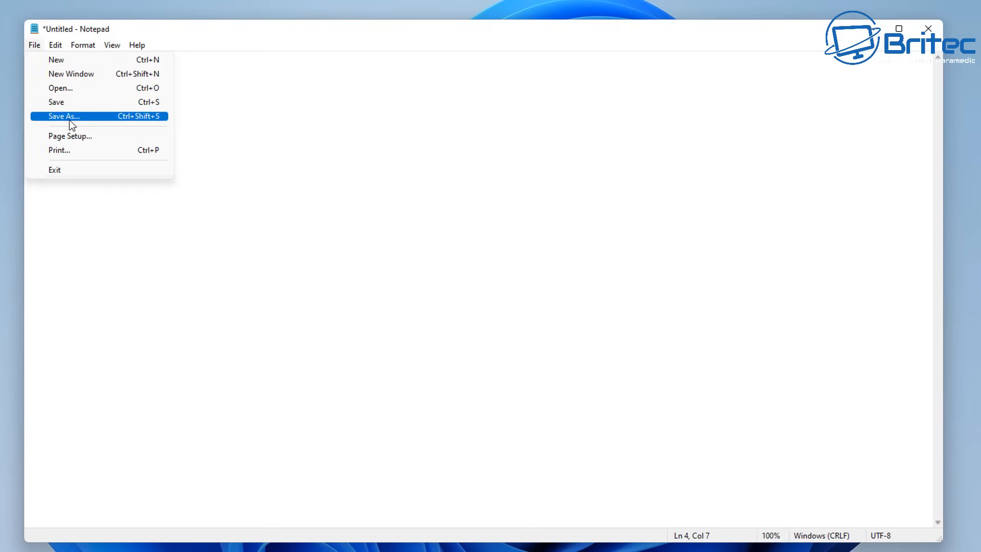
pyautogui.click(64, 115)
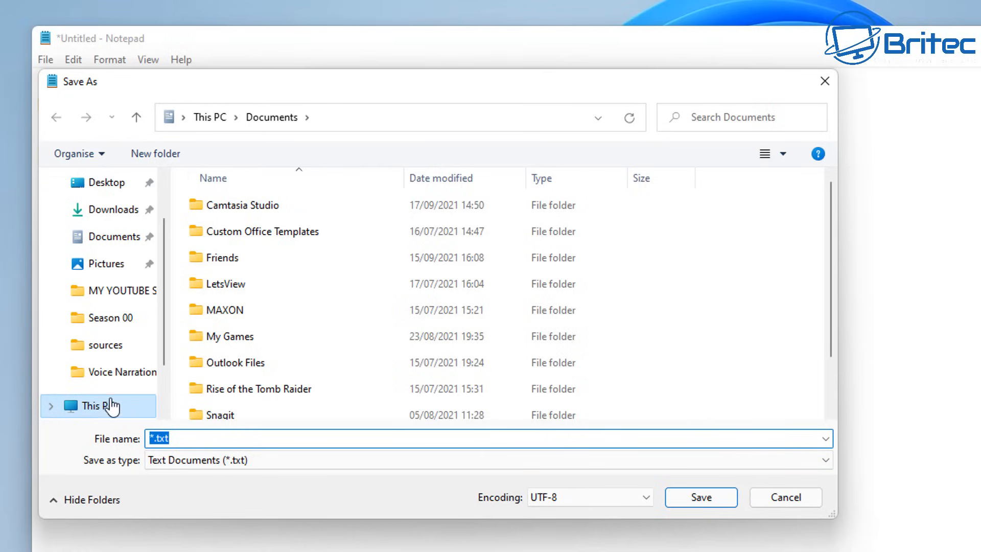
# Save the note as "ei.cfg" in the sources folder of ESD-USB (E:).
pyautogui.click(102, 385)
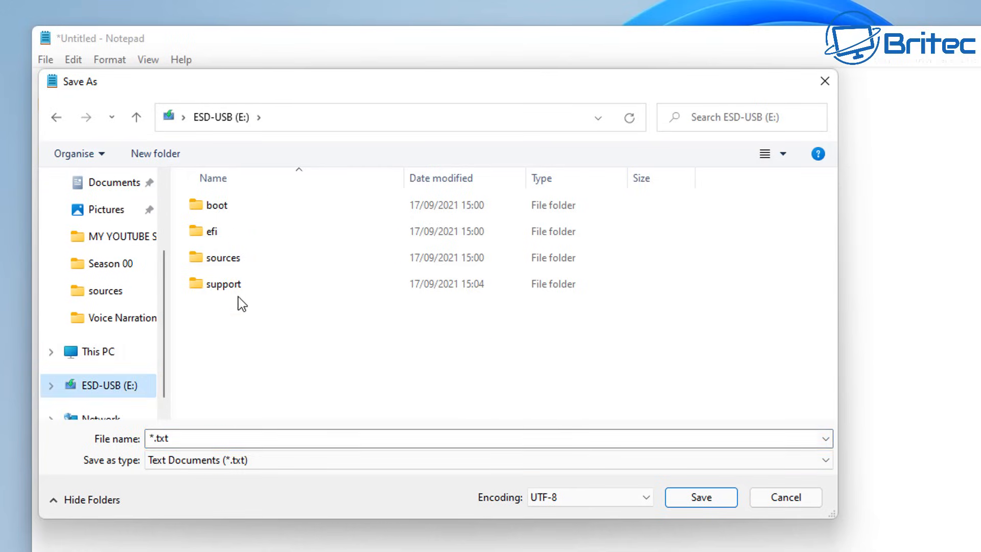
pyautogui.doubleClick(222, 257)
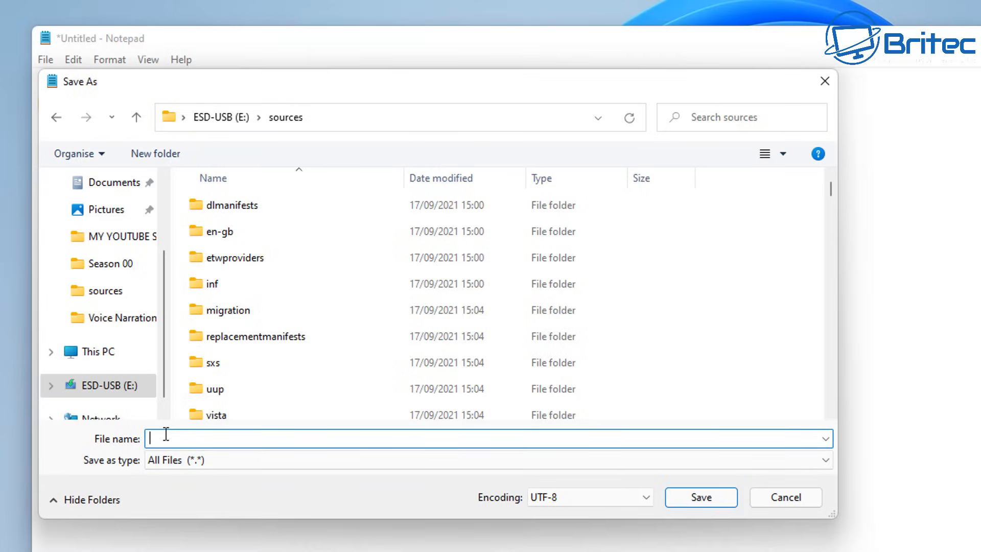
pyautogui.write('"')
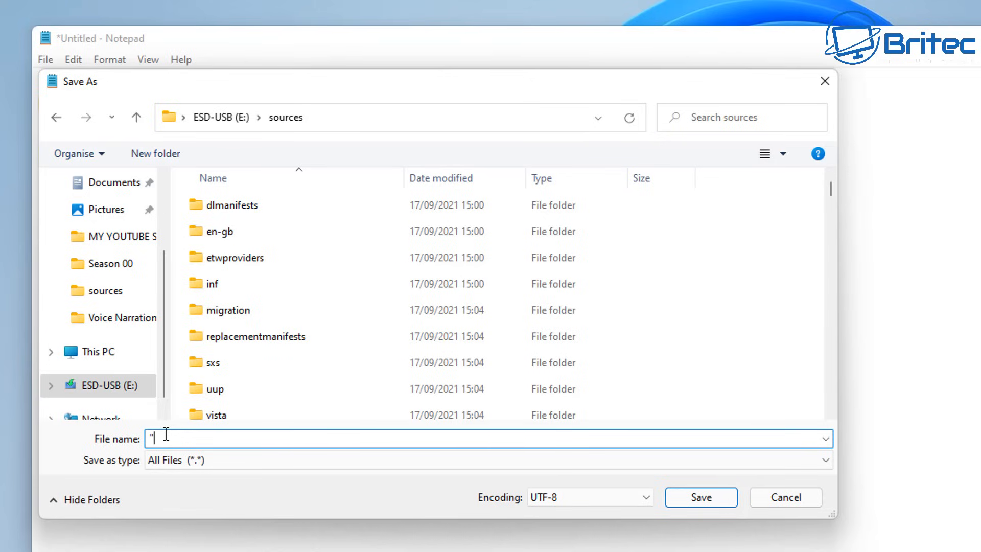
pyautogui.write('ei')
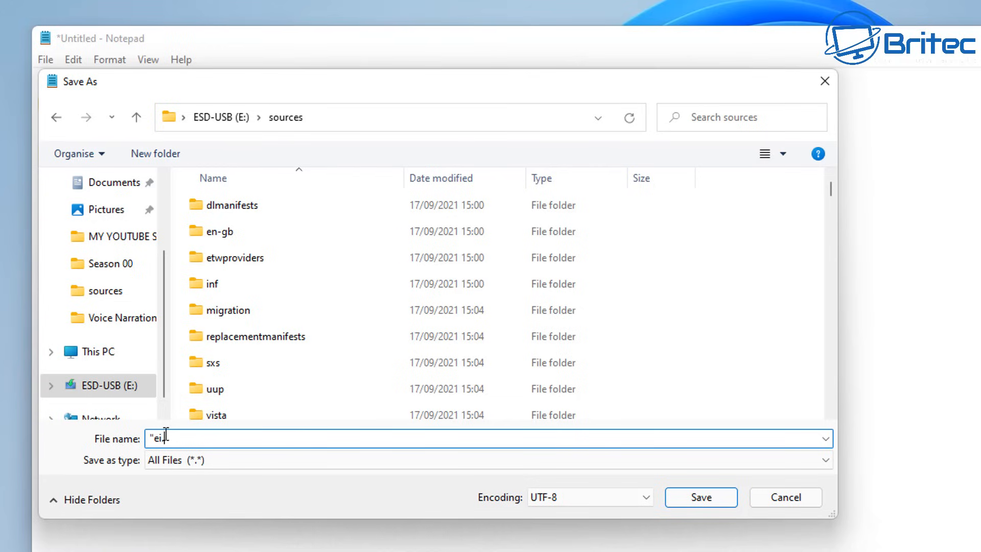
pyautogui.write('cfg')
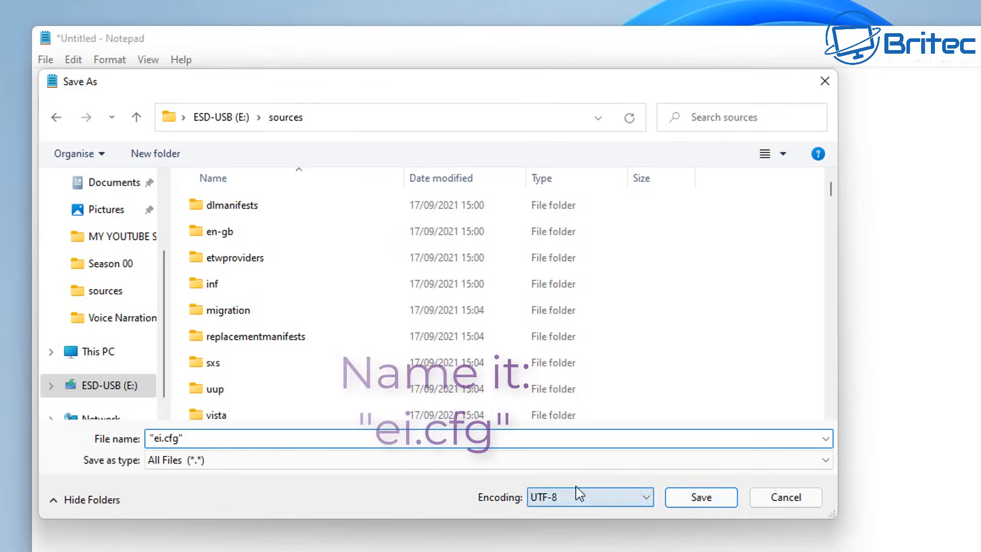
pyautogui.click(701, 497)
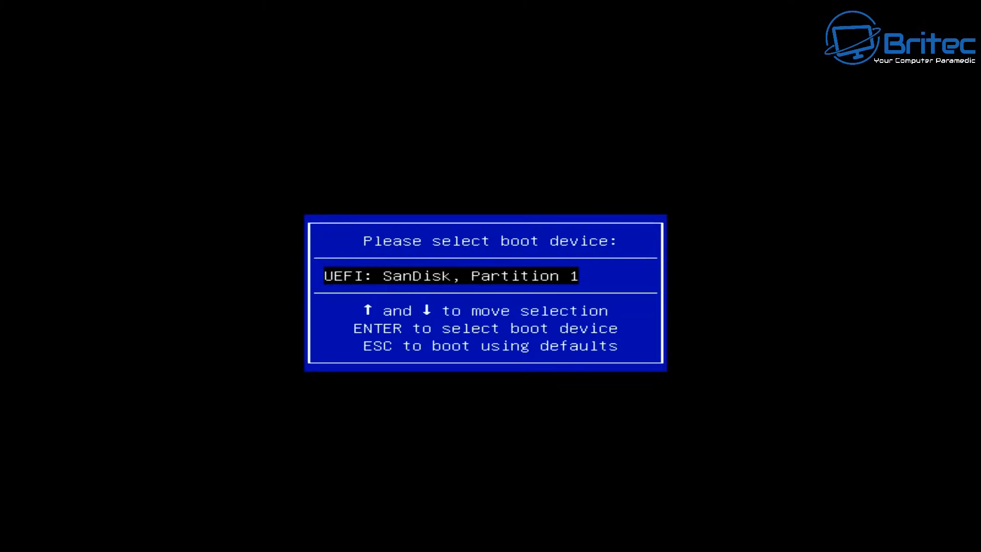
# Boot from 'UEFI: SanDisk, Partition 1' to reach Windows Setup's language screen.
pyautogui.press('enter')
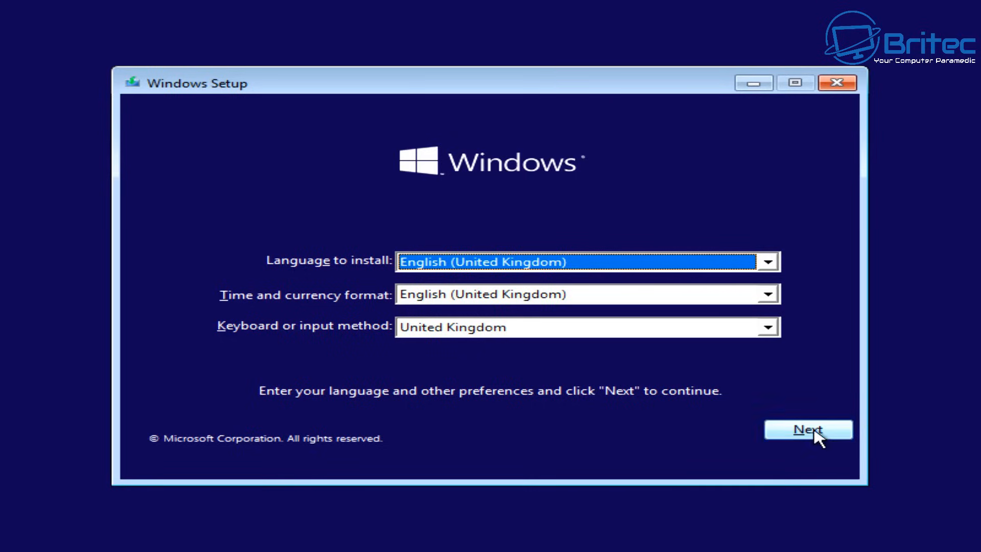
# Continue with English (UK), select Windows 10 Pro from the edition list, and reach the licence terms.
pyautogui.click(807, 430)
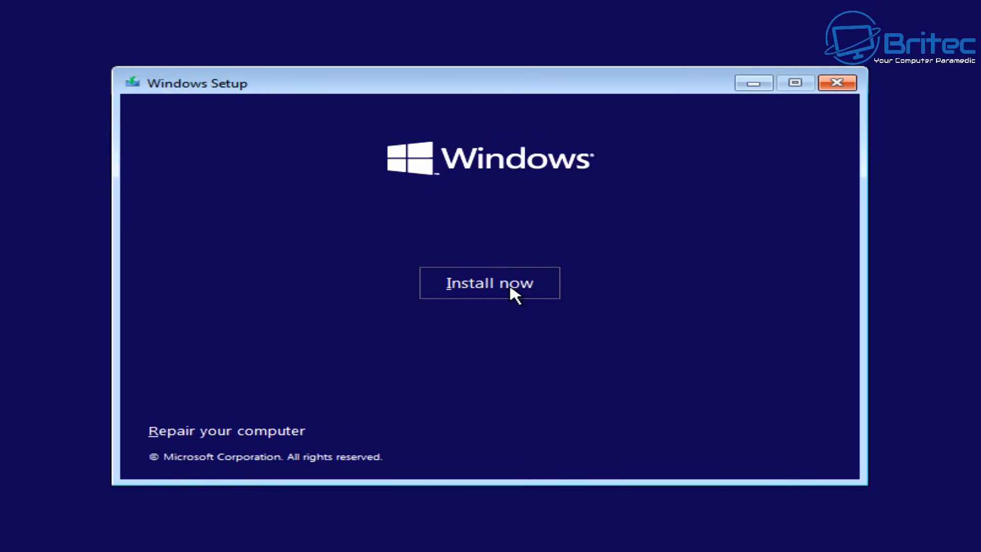
pyautogui.click(490, 283)
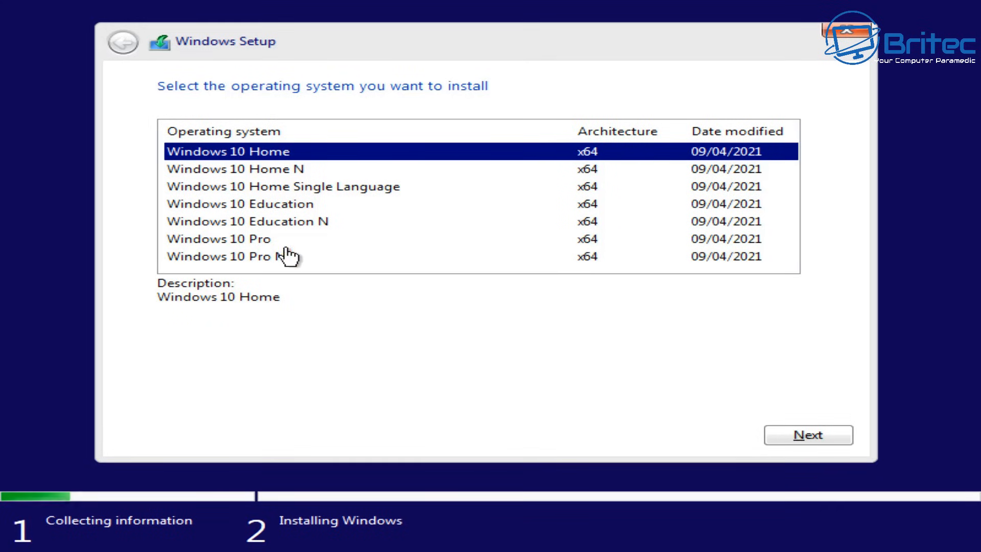
pyautogui.click(218, 238)
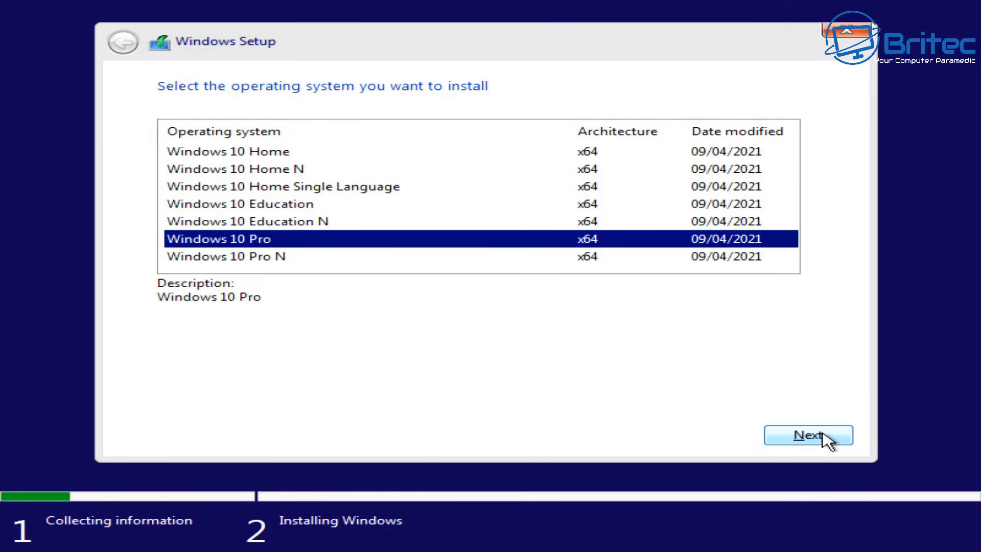
pyautogui.click(808, 435)
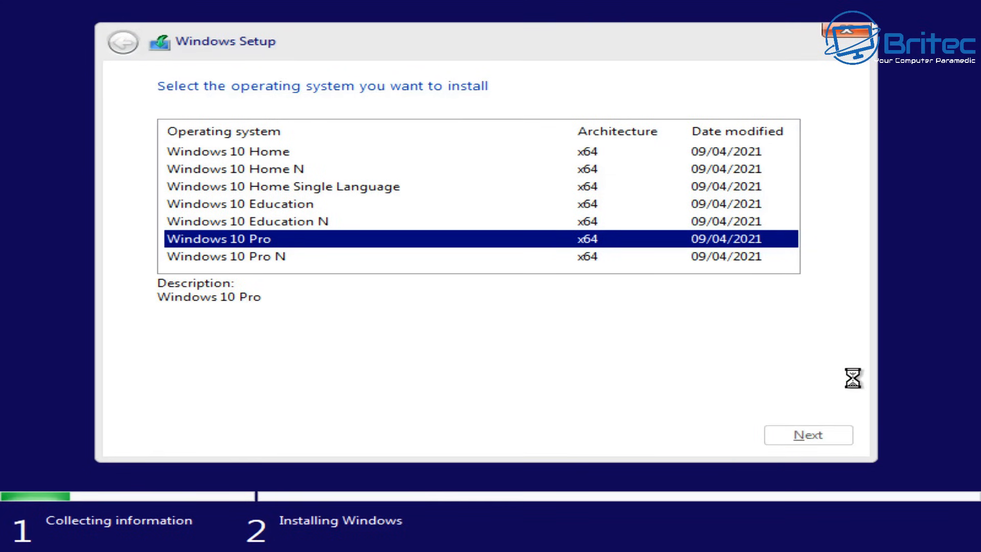
pyautogui.click(808, 435)
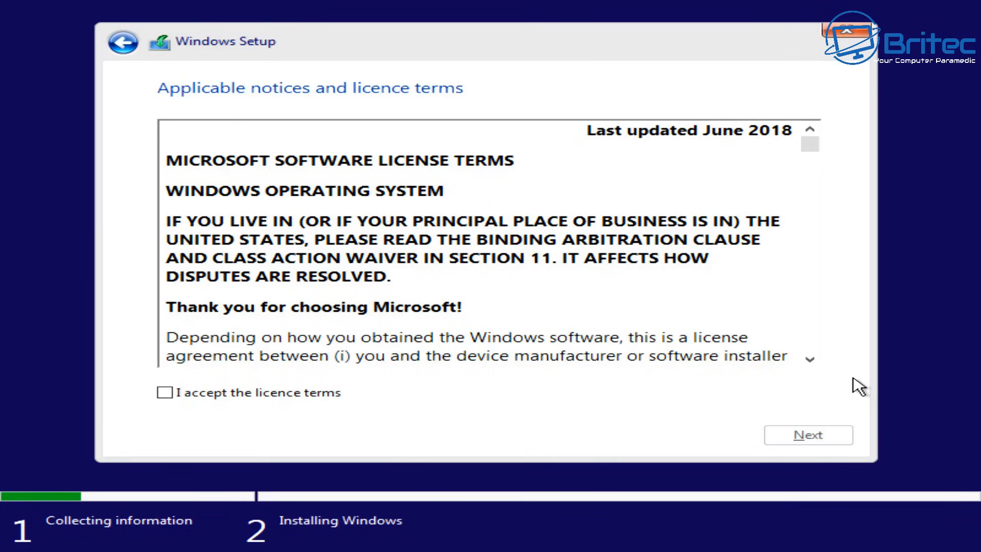
pyautogui.moveTo(291, 409)
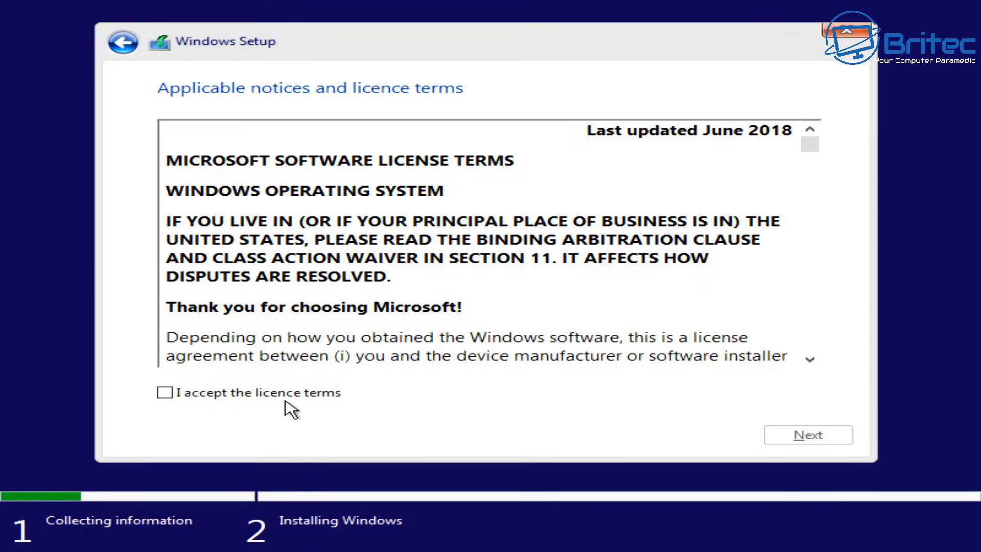
# Accept the licence, choose Custom install, and delete the 931.4 GB primary partition.
pyautogui.click(807, 435)
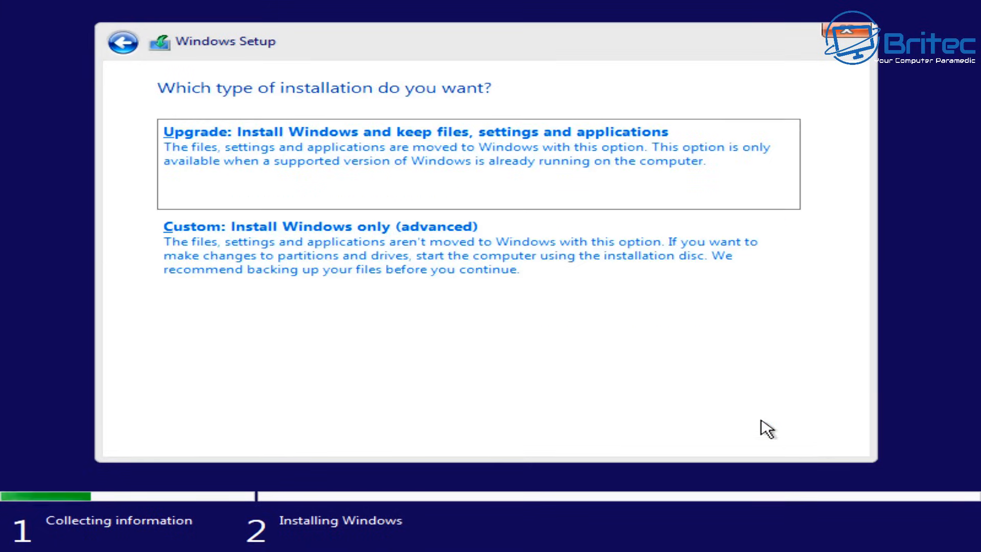
pyautogui.click(319, 227)
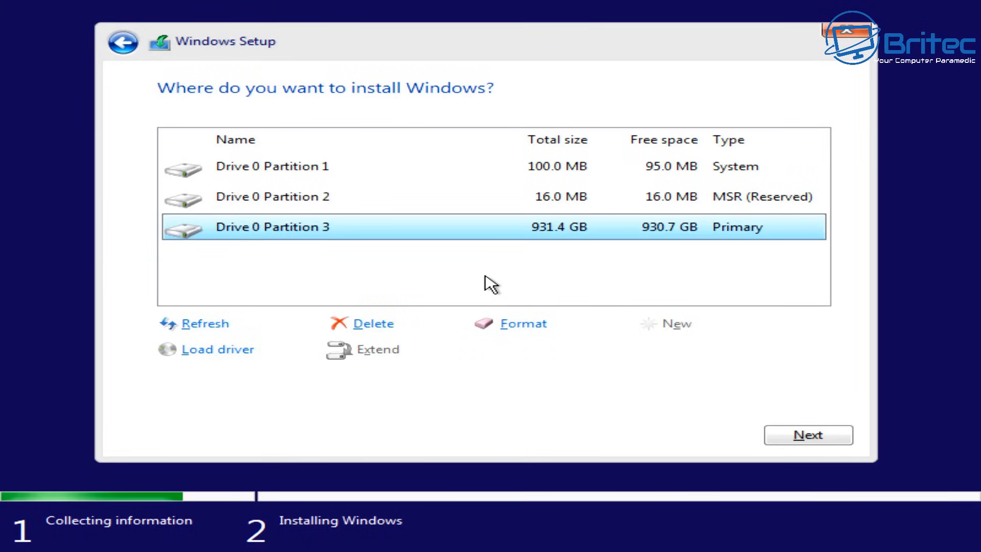
pyautogui.click(361, 324)
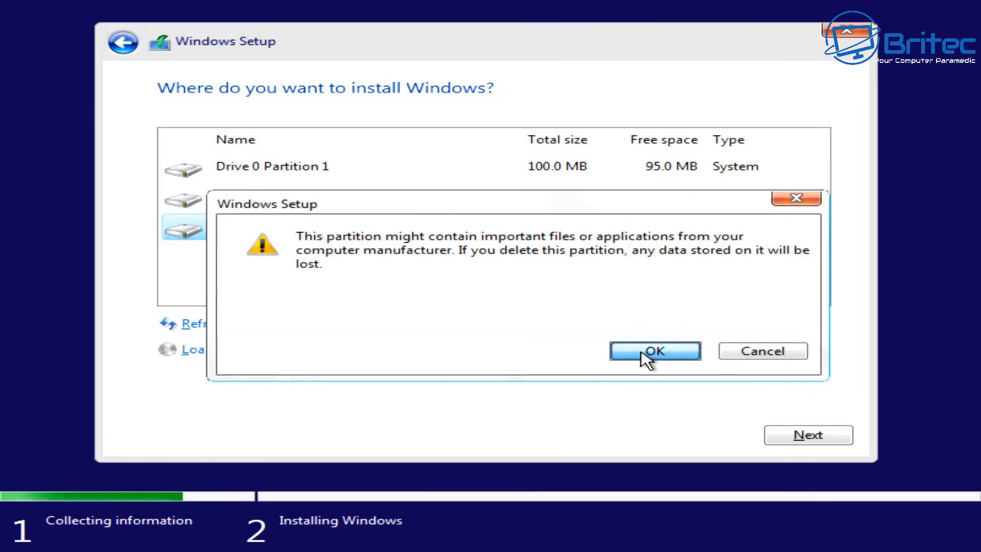
pyautogui.click(654, 351)
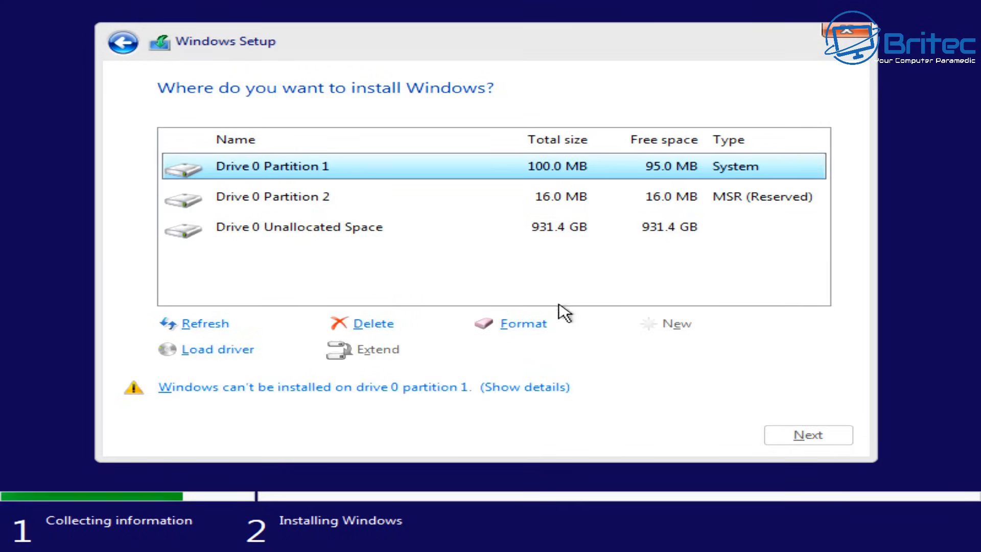
# Delete the 100 MB system and 16 MB reserved partitions, then install onto the unallocated space.
pyautogui.click(374, 324)
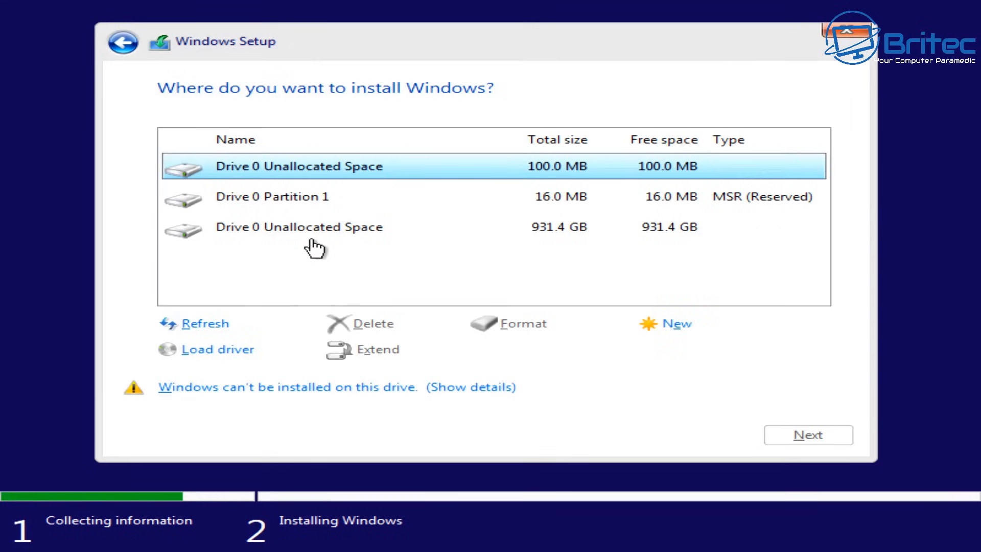
pyautogui.click(271, 196)
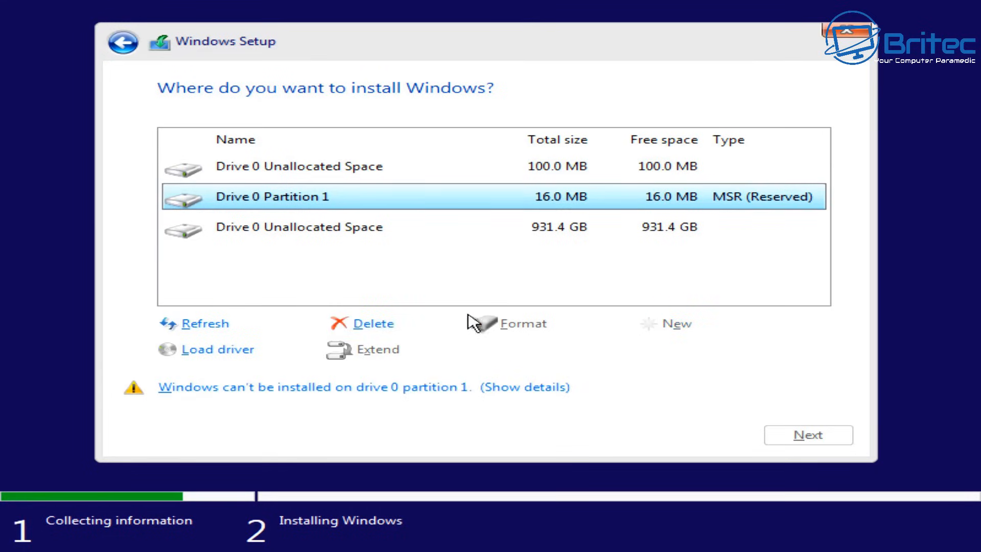
pyautogui.click(370, 323)
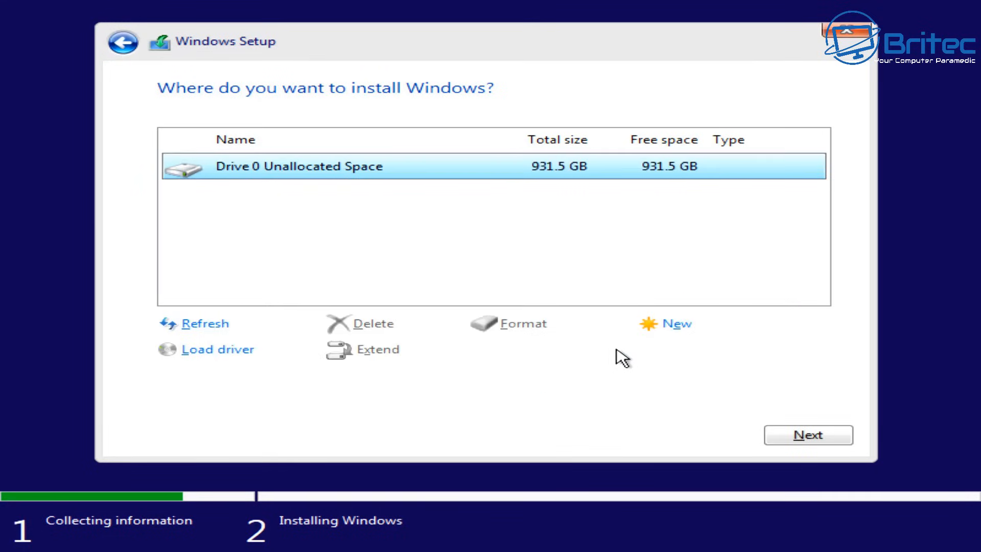
pyautogui.click(807, 435)
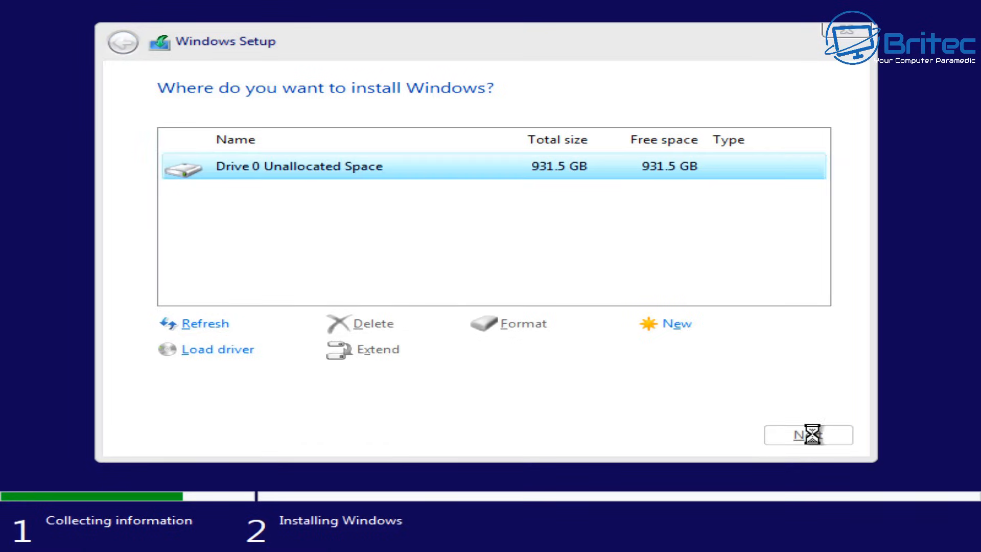
pyautogui.click(807, 436)
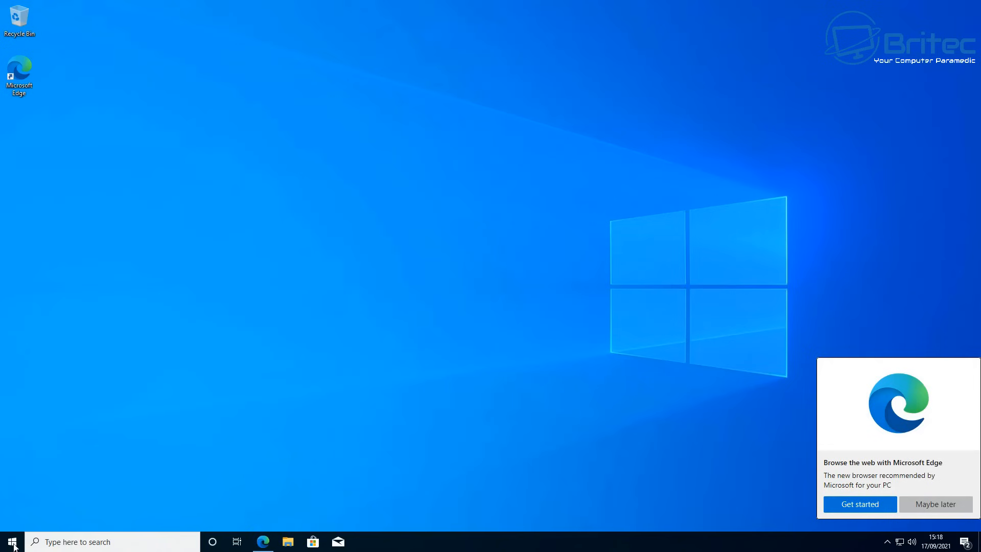
pyautogui.moveTo(11, 542)
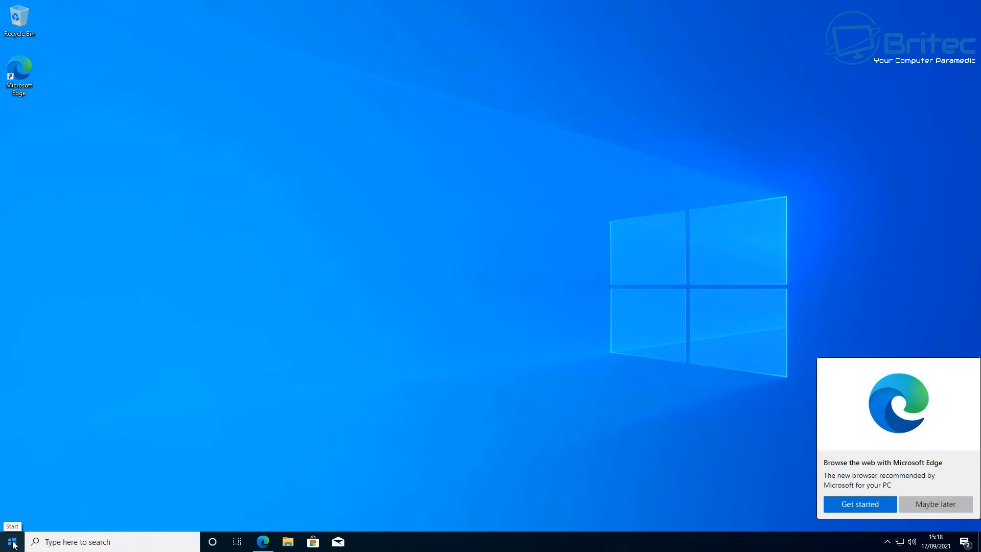
pyautogui.click(11, 541)
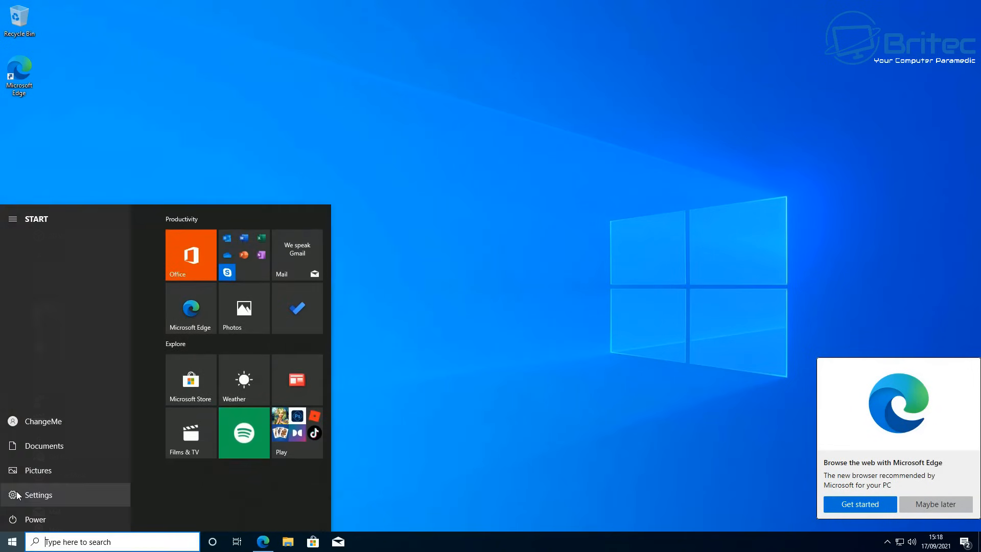
pyautogui.click(38, 495)
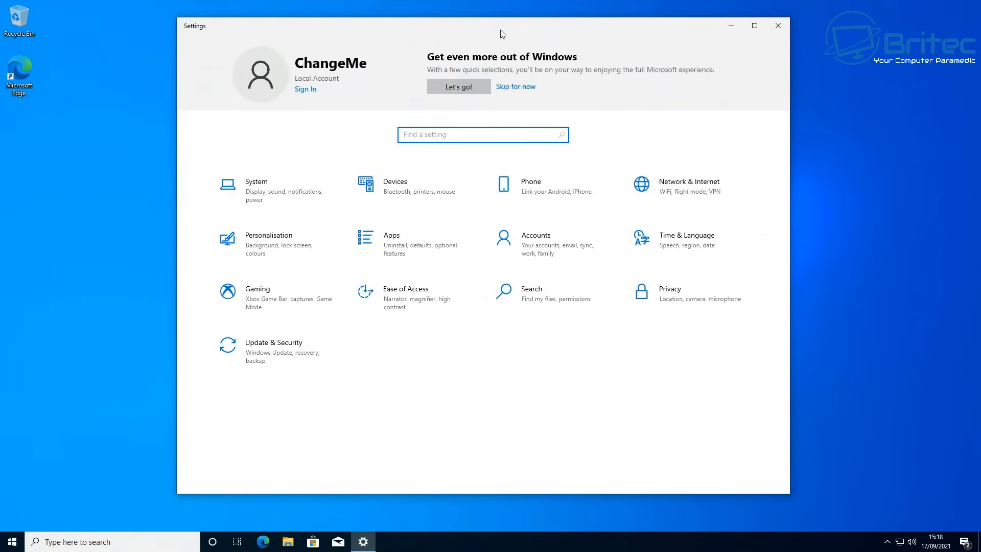
pyautogui.moveTo(299, 364)
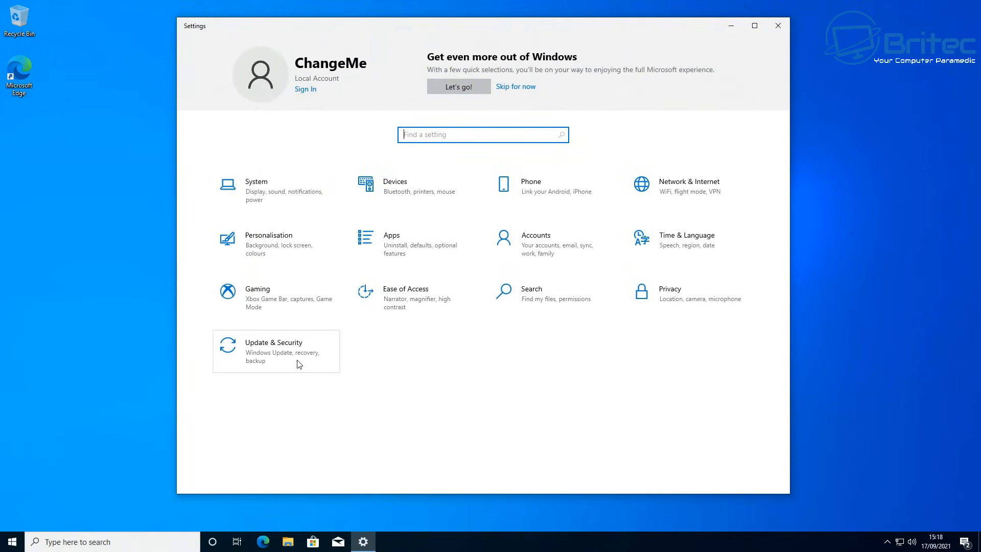
pyautogui.click(273, 341)
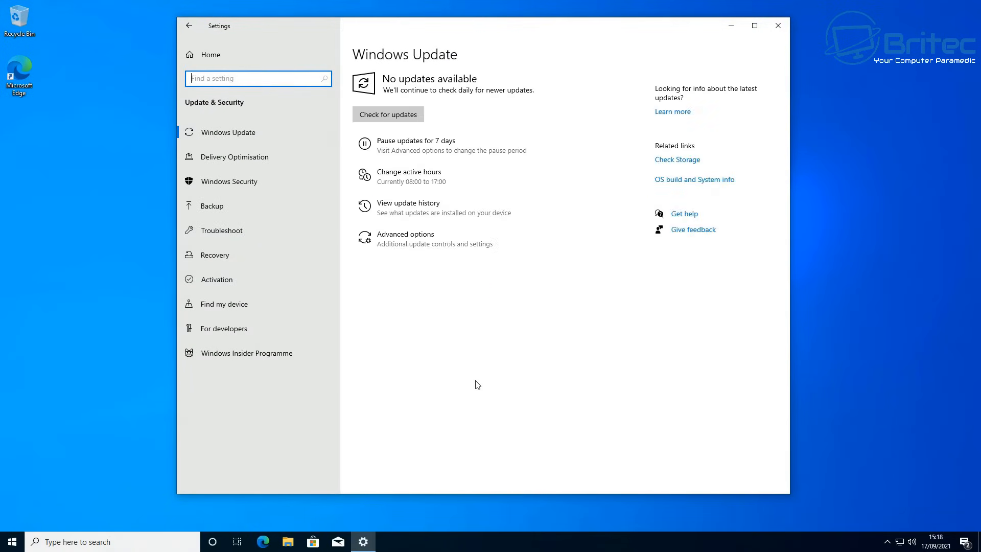
pyautogui.moveTo(292, 279)
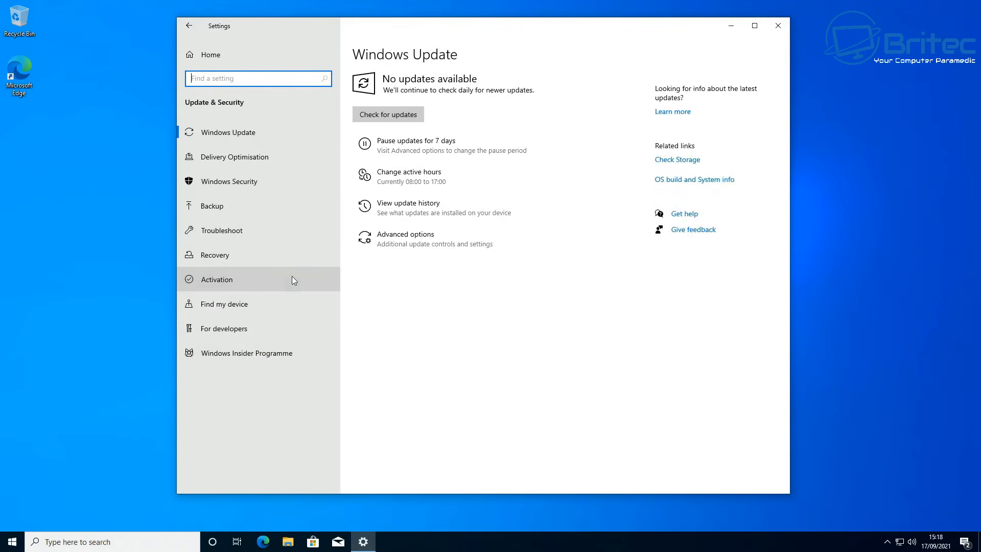
pyautogui.click(219, 279)
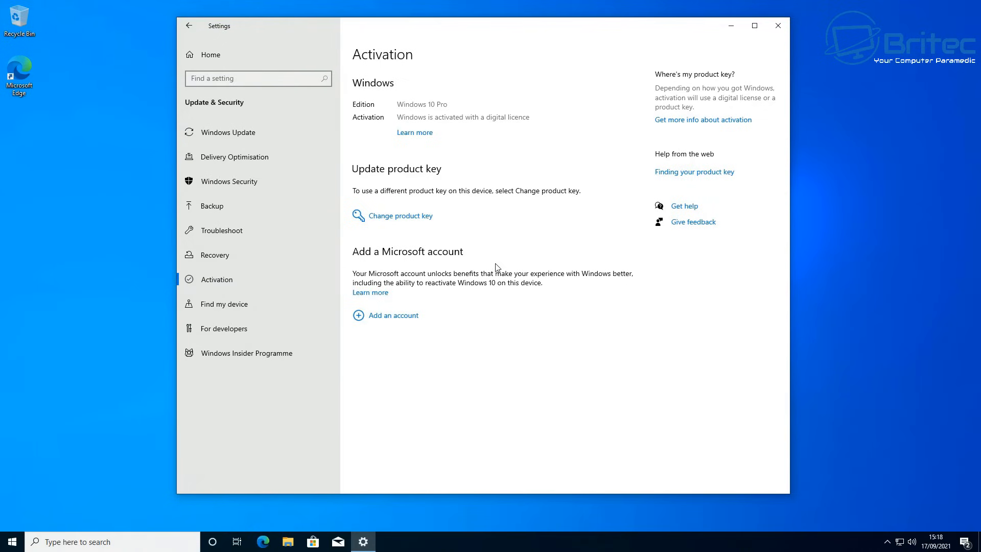
pyautogui.moveTo(428, 125)
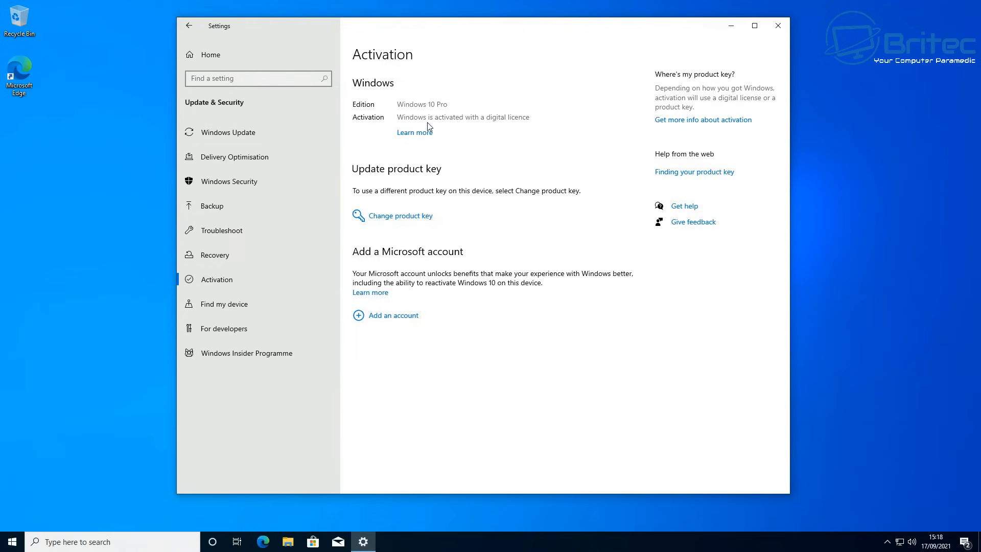
pyautogui.moveTo(659, 364)
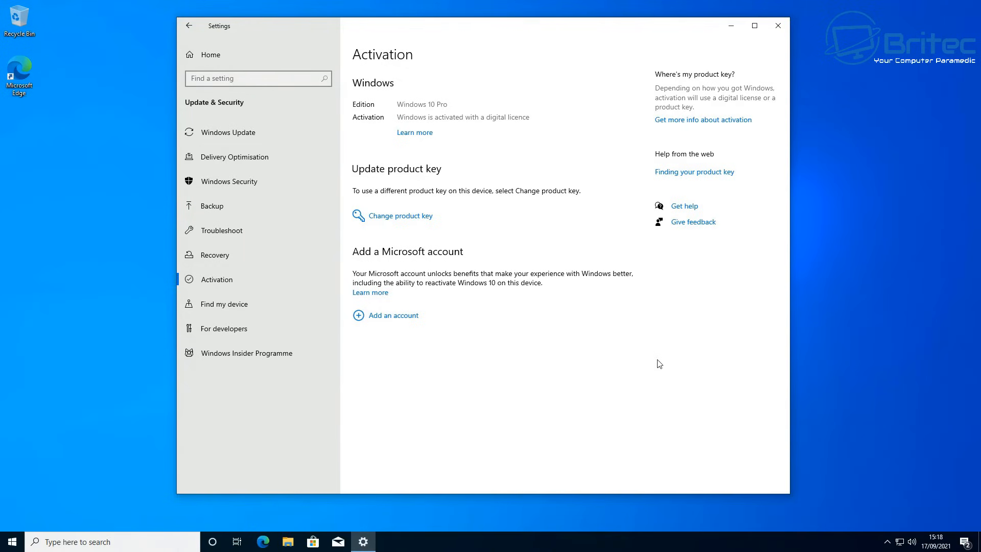
pyautogui.moveTo(778, 25)
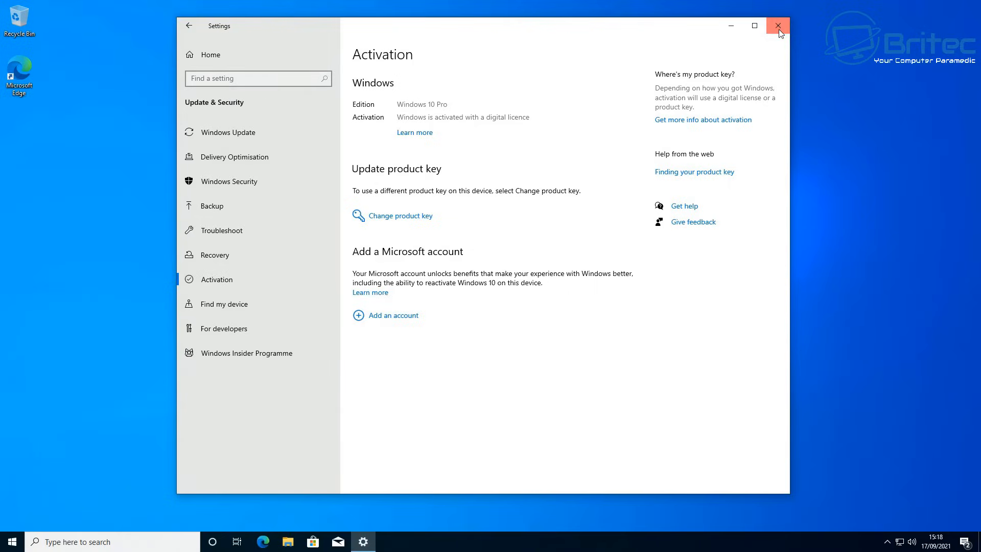
pyautogui.click(778, 26)
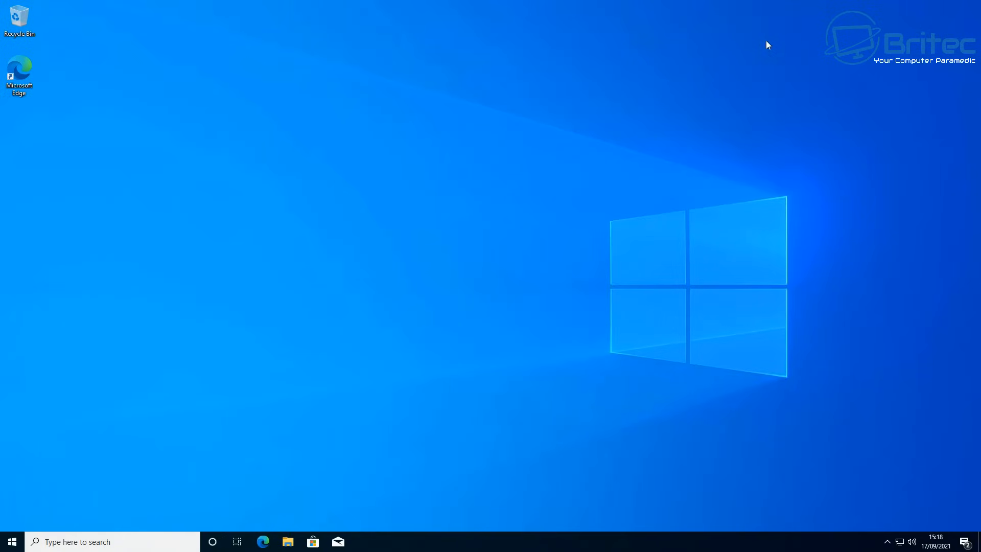